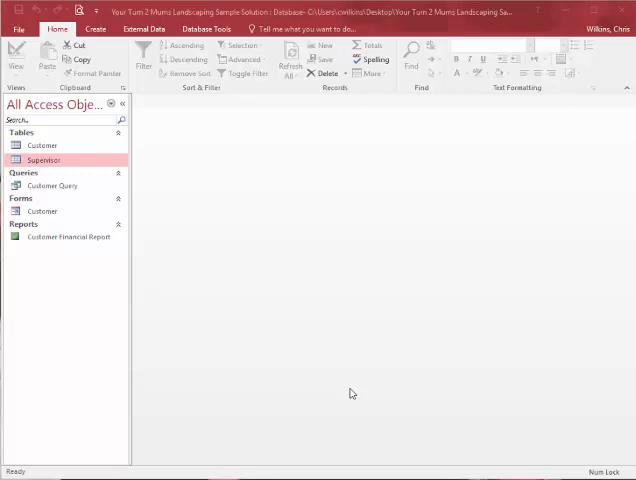
{"action": "mouse_move", "coordinate": [348, 392]}
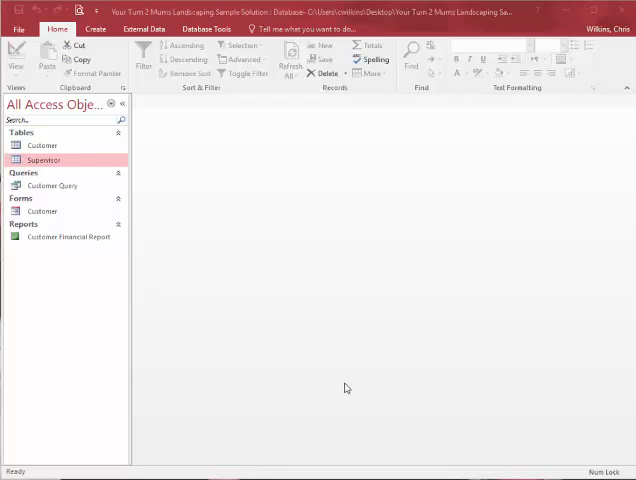
{"action": "mouse_move", "coordinate": [344, 386]}
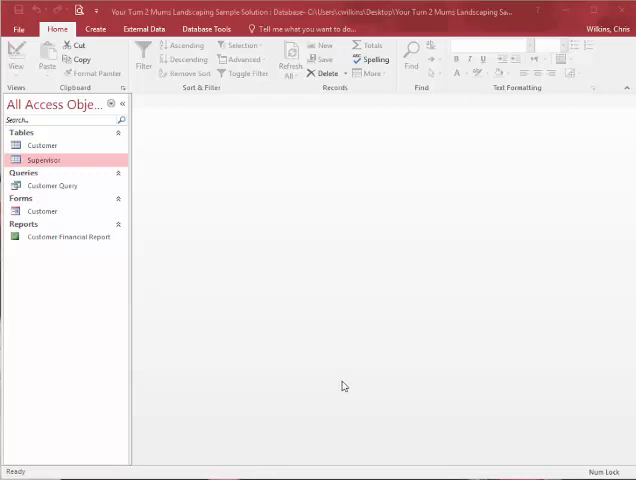
{"action": "mouse_move", "coordinate": [276, 248]}
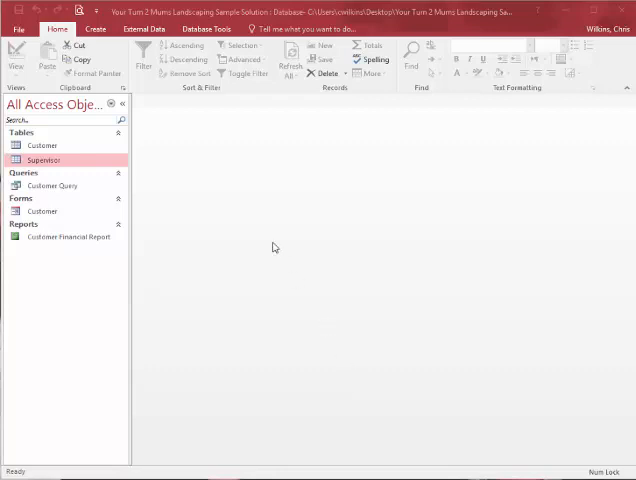
{"action": "mouse_move", "coordinate": [64, 188]}
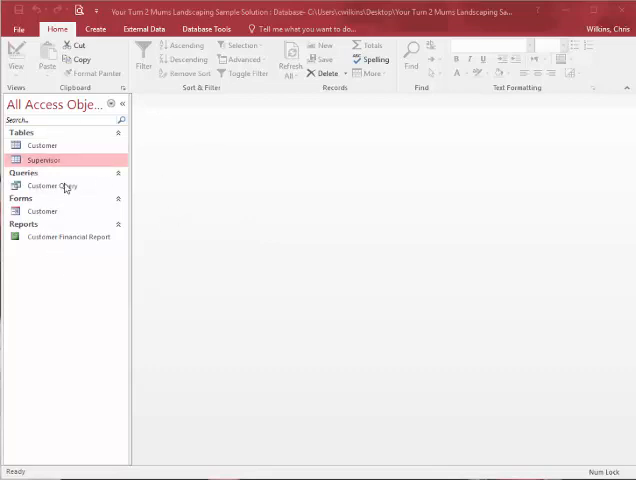
{"action": "mouse_move", "coordinate": [144, 192]}
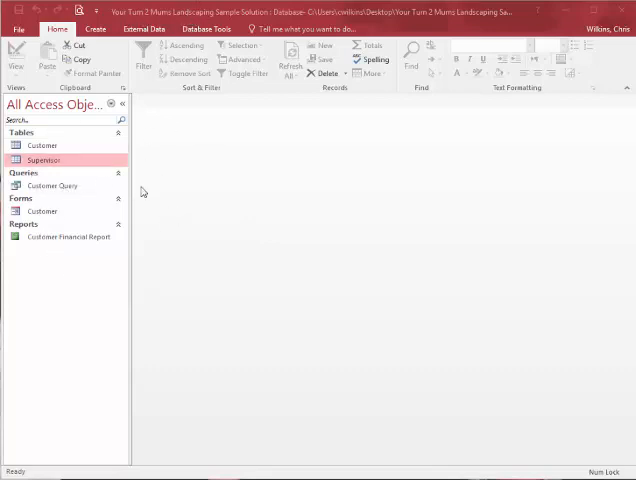
{"action": "mouse_move", "coordinate": [140, 200]}
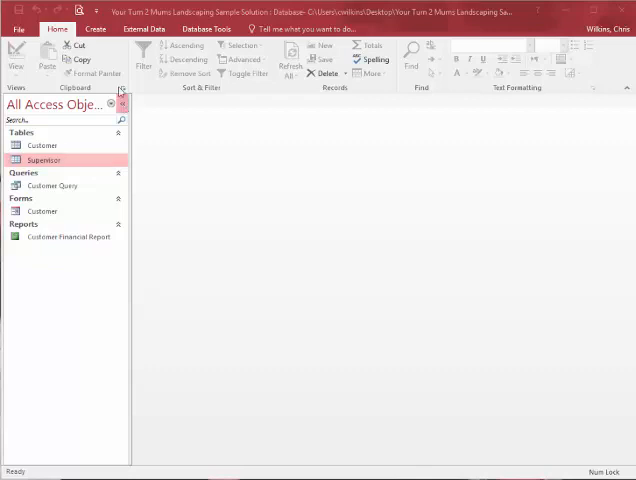
Begin a new query in design view with the Supervisor table added.
{"action": "left_click", "coordinate": [94, 28]}
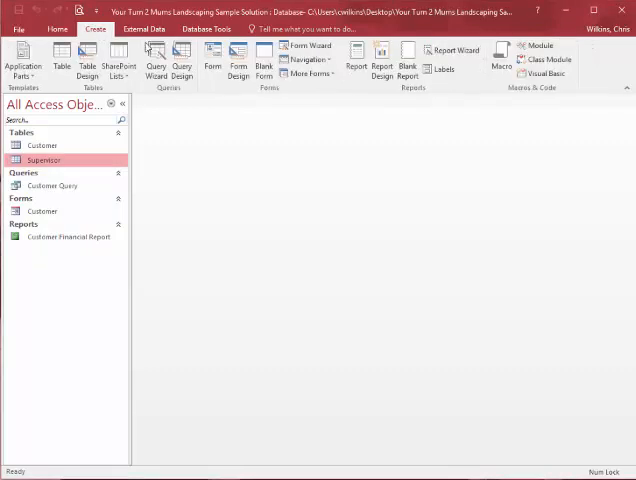
{"action": "mouse_move", "coordinate": [182, 60]}
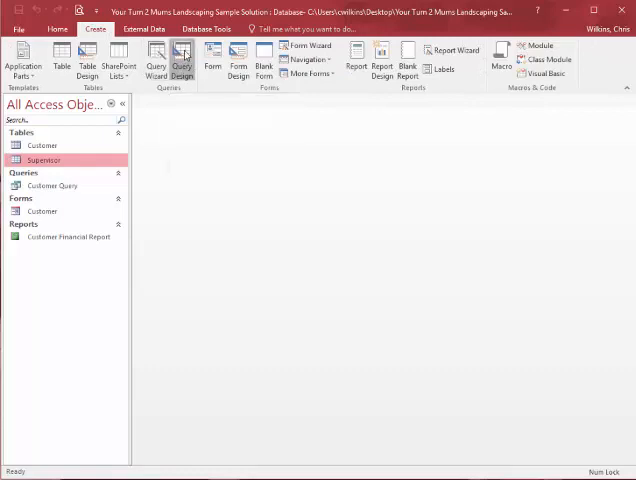
{"action": "left_click", "coordinate": [180, 62]}
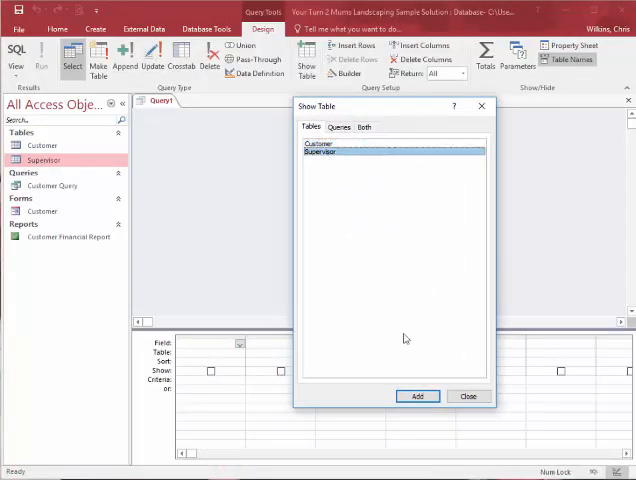
{"action": "left_click", "coordinate": [416, 396]}
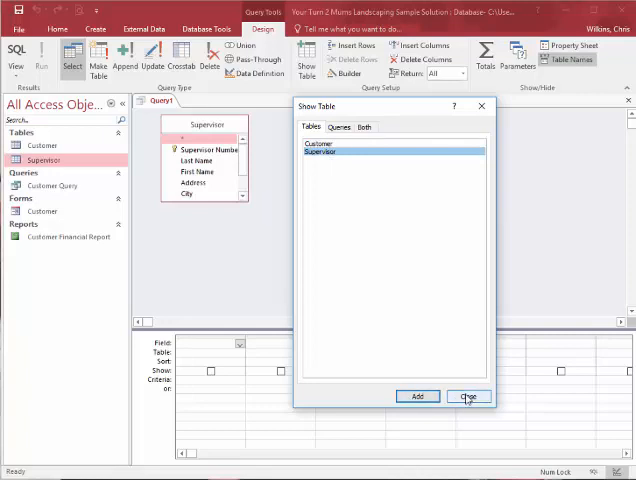
{"action": "left_click", "coordinate": [468, 396]}
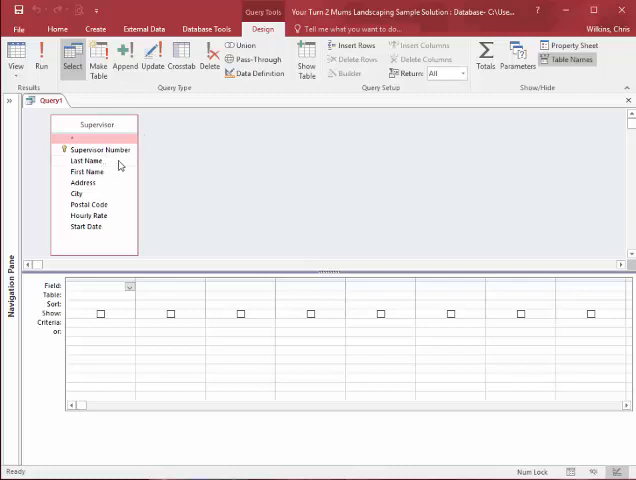
Add First Name, Last Name, Hourly Rate and Start Date with a January start-date criterion and run it.
{"action": "left_click", "coordinate": [88, 160]}
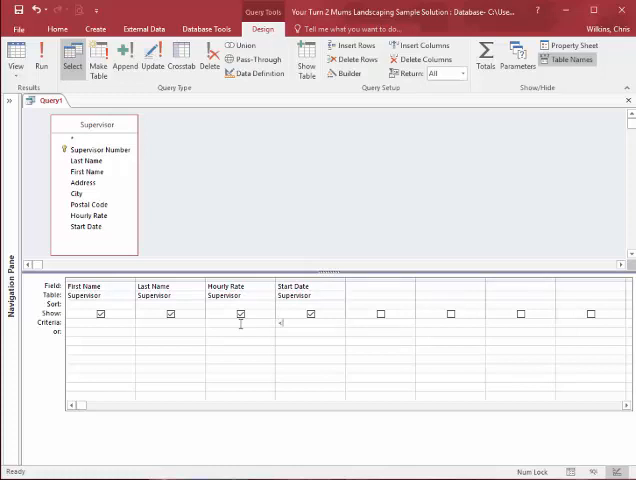
{"action": "type", "text": "January 1, 2013"}
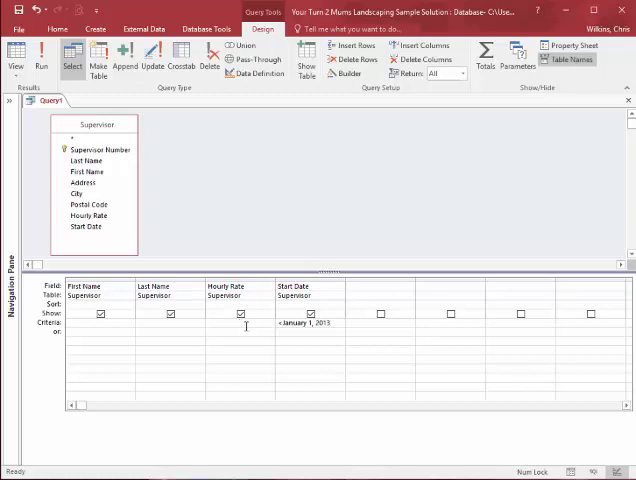
{"action": "left_click", "coordinate": [40, 56]}
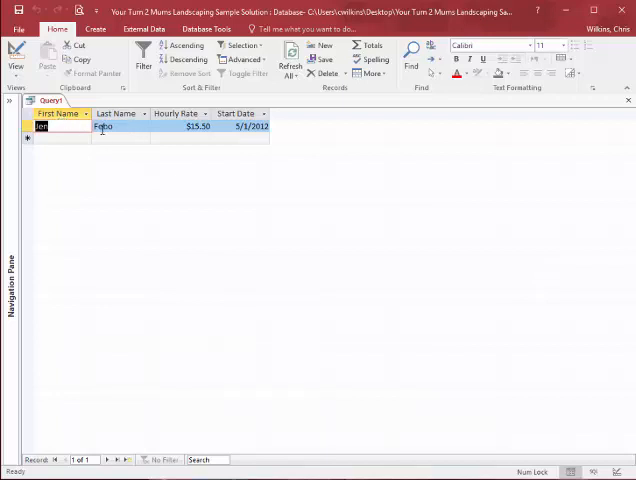
{"action": "mouse_move", "coordinate": [96, 114]}
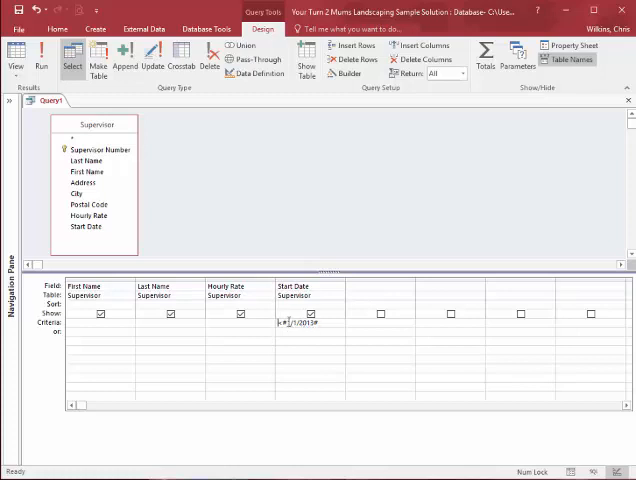
Save the supervisor start-date query as 'Query 4' and close it.
{"action": "left_click", "coordinate": [312, 314]}
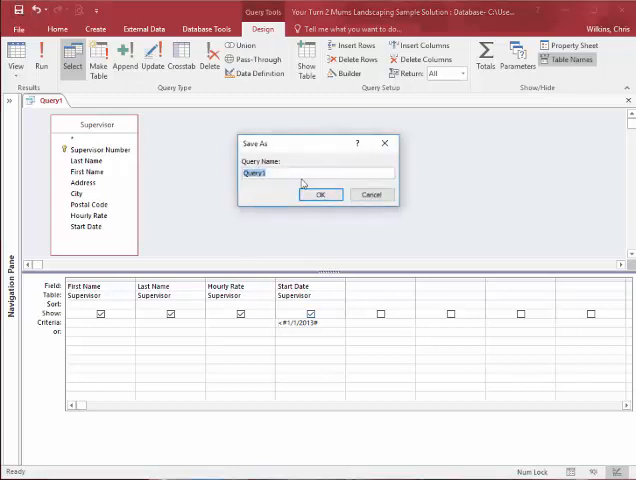
{"action": "type", "text": "Q"}
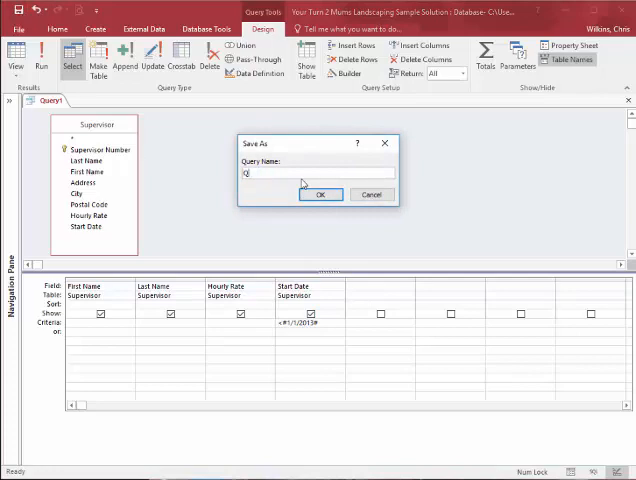
{"action": "type", "text": "Query 4"}
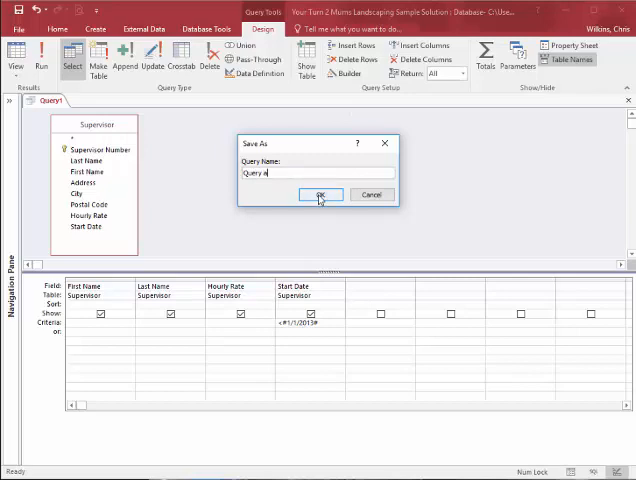
{"action": "left_click", "coordinate": [320, 194]}
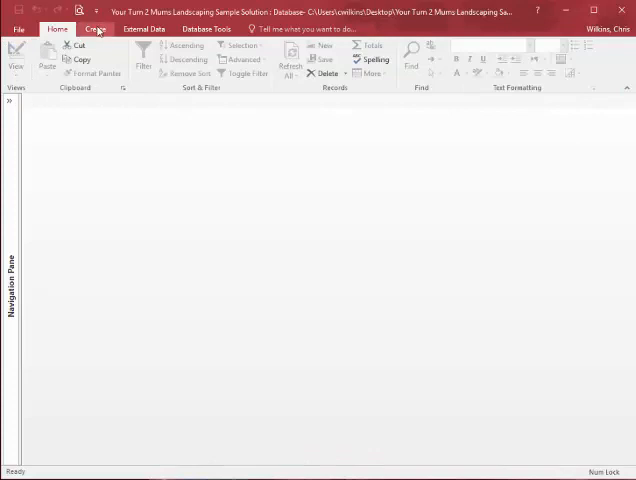
Begin another new query in design view with the Customer table added.
{"action": "left_click", "coordinate": [94, 28]}
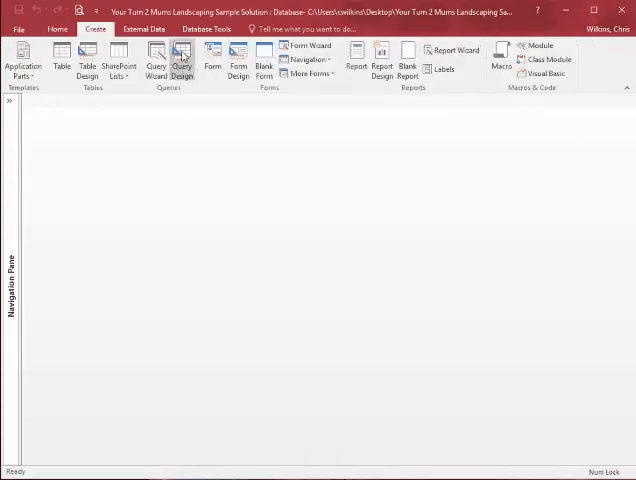
{"action": "left_click", "coordinate": [180, 58]}
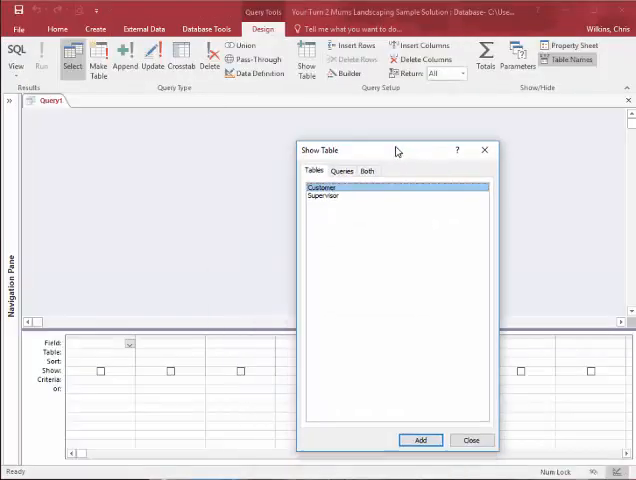
{"action": "left_click", "coordinate": [420, 440]}
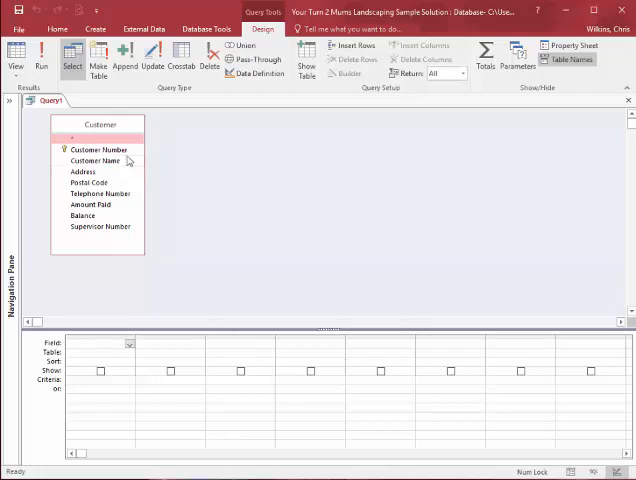
{"action": "mouse_move", "coordinate": [128, 160]}
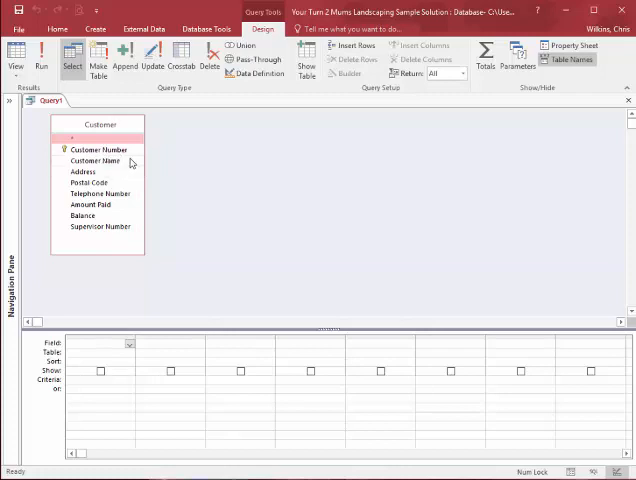
Add Customer Name and Address with a Cantor wildcard criterion on Address and run it.
{"action": "double_click", "coordinate": [94, 160]}
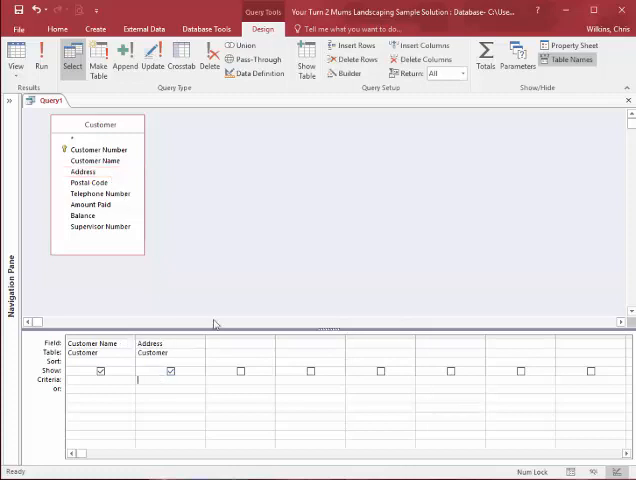
{"action": "type", "text": "Cantol"}
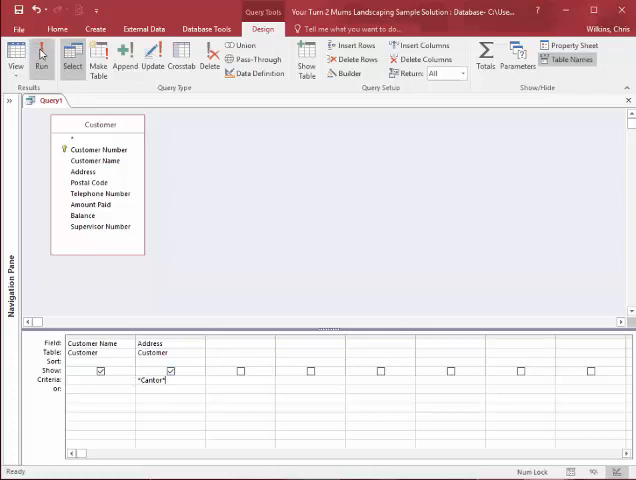
{"action": "left_click", "coordinate": [40, 56]}
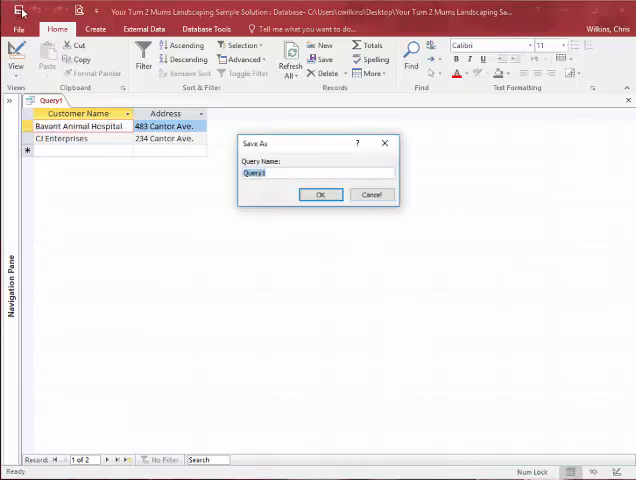
Save the customer address query as 'Query B' and collapse the object list.
{"action": "type", "text": "Query B"}
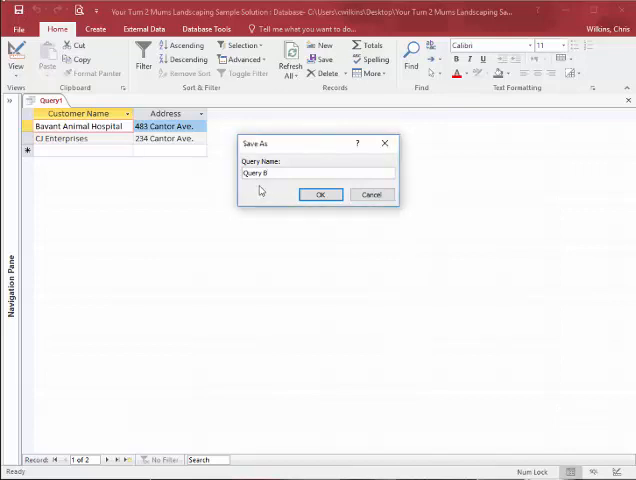
{"action": "left_click", "coordinate": [320, 194]}
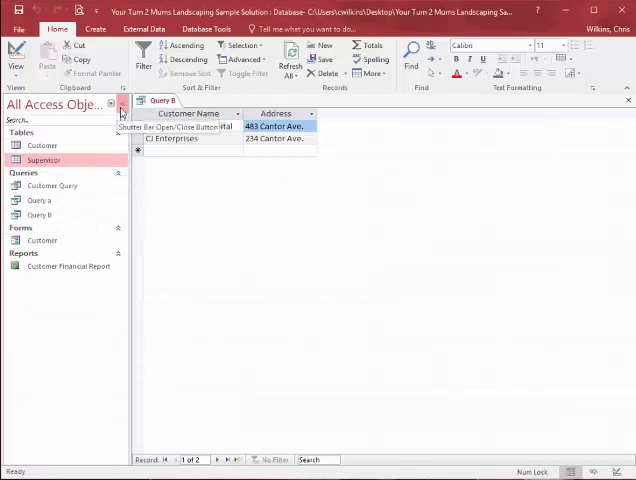
{"action": "left_click", "coordinate": [120, 112]}
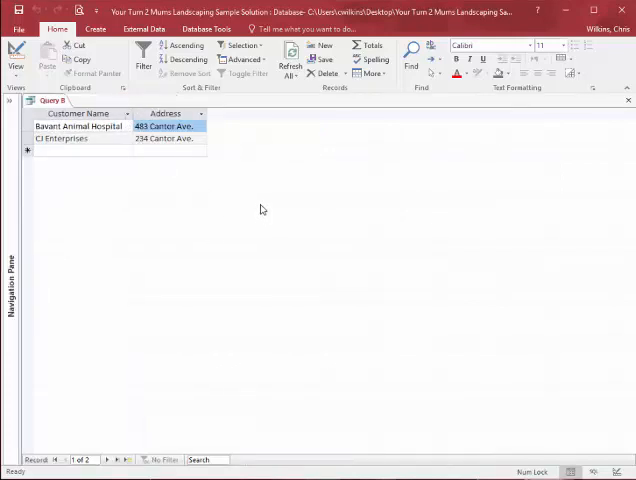
{"action": "mouse_move", "coordinate": [256, 228]}
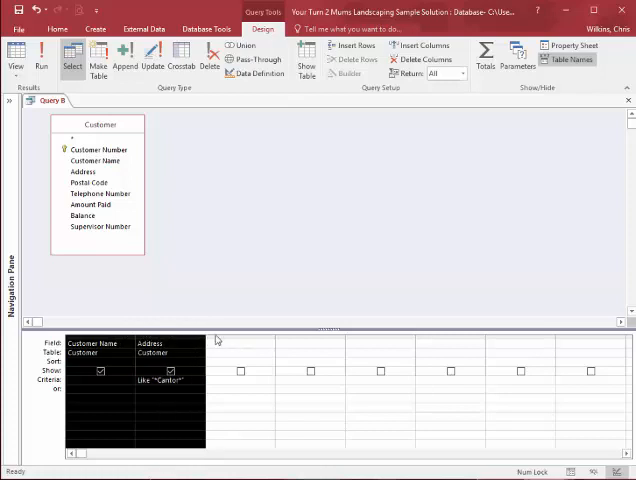
Clear the grid and add Customer Number, Customer Name, Amount Paid and Balance.
{"action": "left_click", "coordinate": [240, 344]}
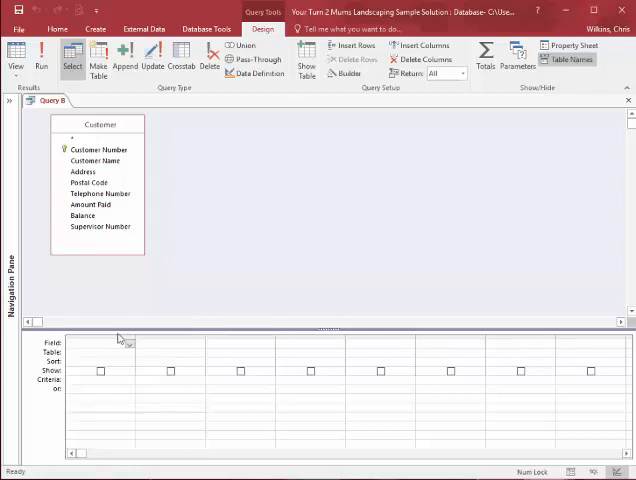
{"action": "left_click", "coordinate": [112, 342]}
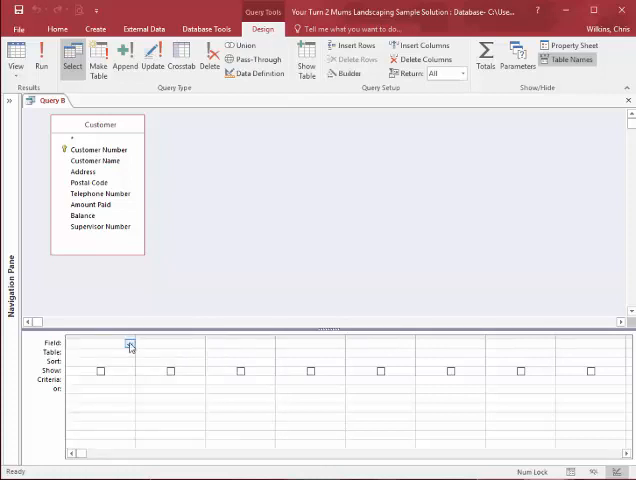
{"action": "left_click", "coordinate": [128, 344]}
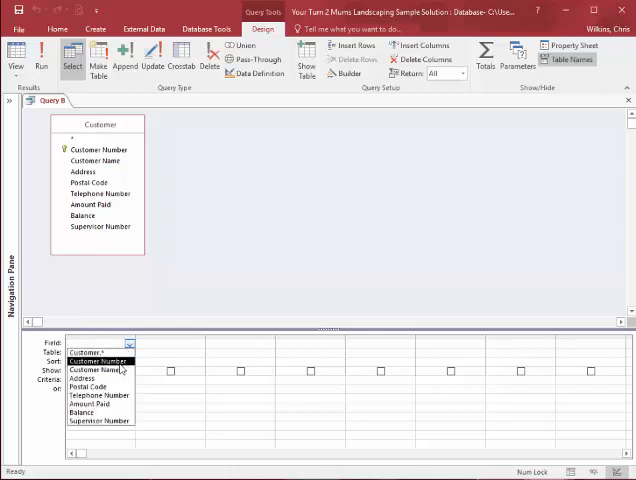
{"action": "left_click", "coordinate": [94, 368]}
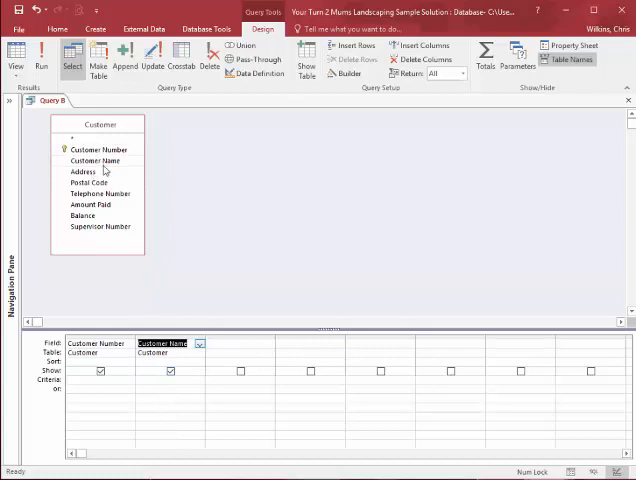
{"action": "mouse_move", "coordinate": [96, 208]}
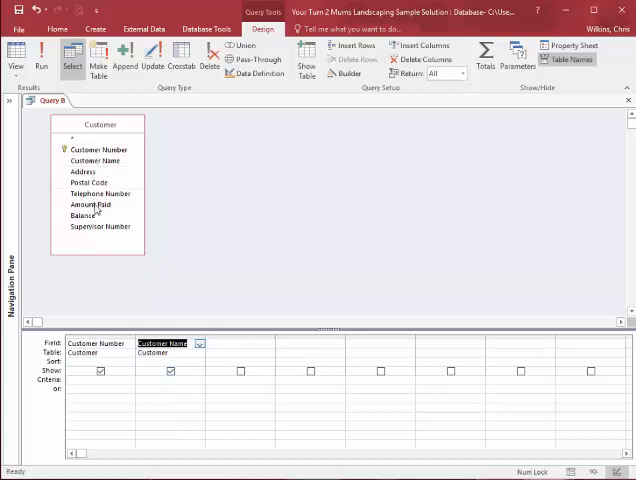
{"action": "double_click", "coordinate": [88, 204]}
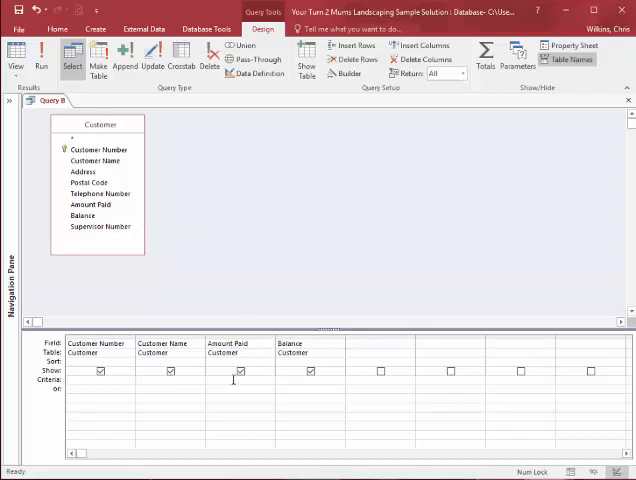
Enter 0 criteria under Amount Paid and Balance and run to show the two matching customers.
{"action": "type", "text": "0"}
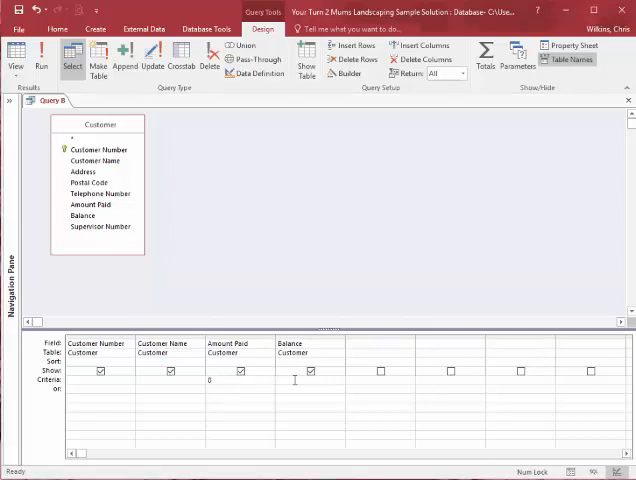
{"action": "type", "text": "0"}
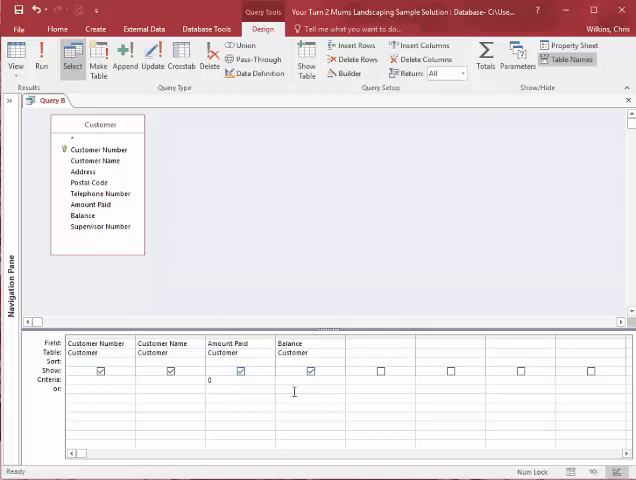
{"action": "type", "text": "0"}
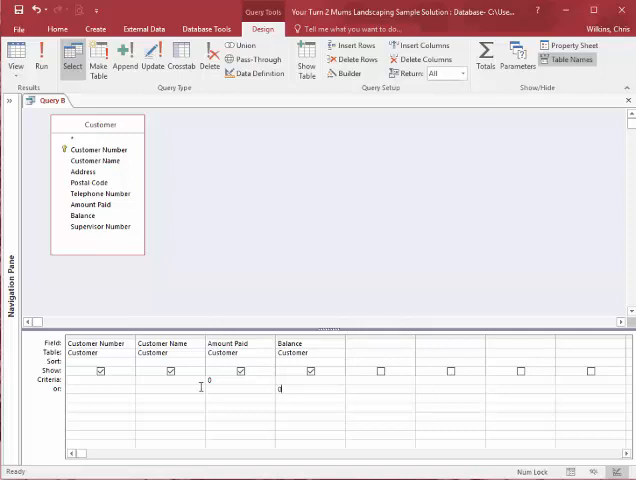
{"action": "left_click", "coordinate": [40, 56]}
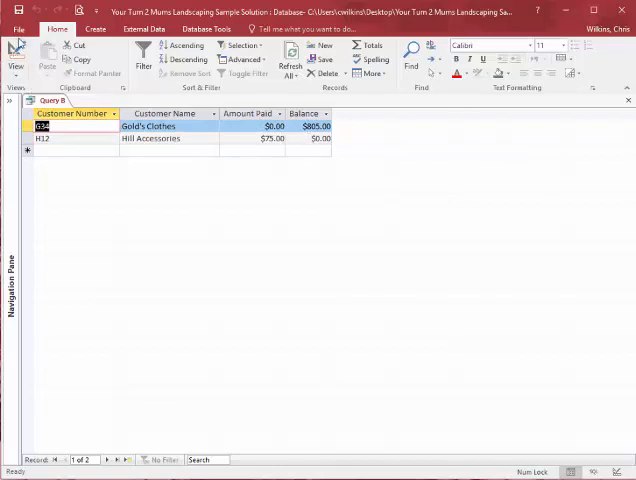
Save the zero-value customer query as 'Query c' via Save Object As.
{"action": "left_click", "coordinate": [18, 28]}
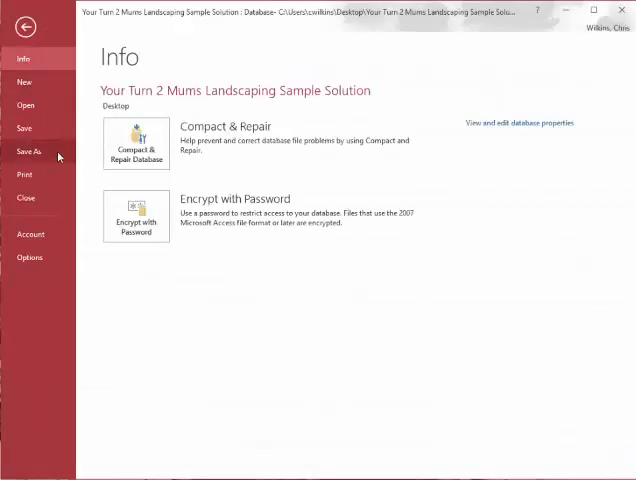
{"action": "left_click", "coordinate": [28, 152]}
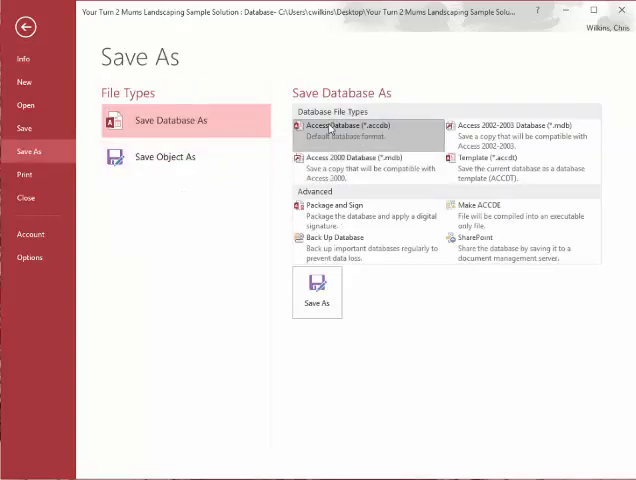
{"action": "left_click", "coordinate": [164, 156]}
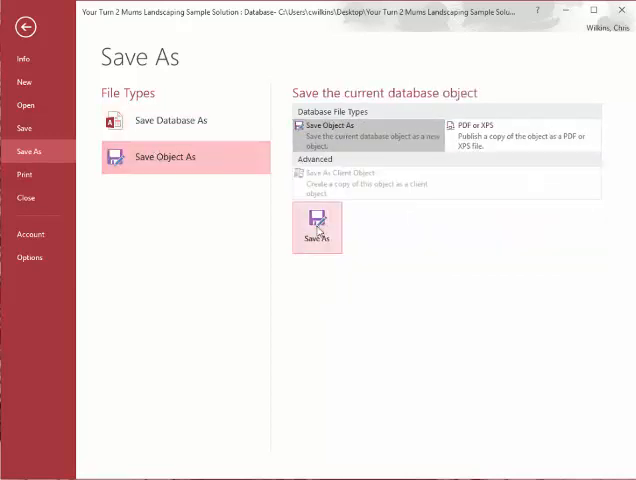
{"action": "left_click", "coordinate": [316, 228]}
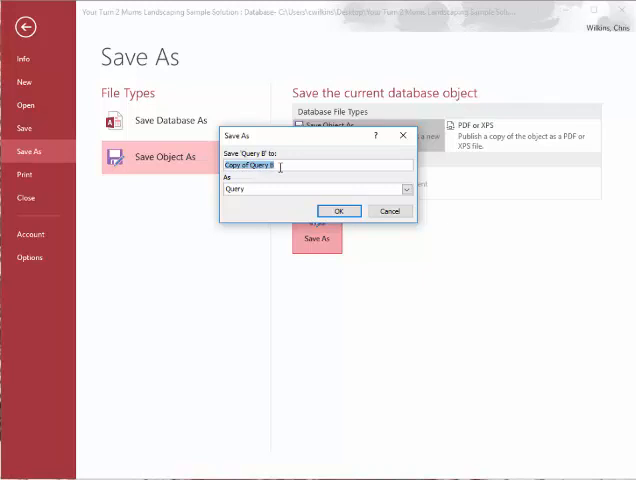
{"action": "type", "text": "Query c"}
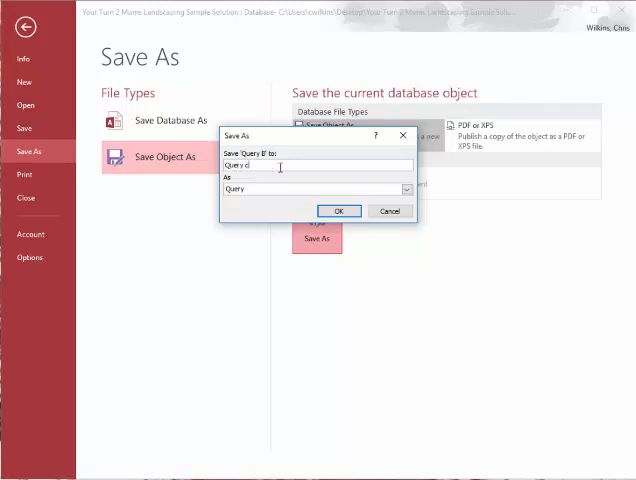
{"action": "left_click", "coordinate": [338, 212]}
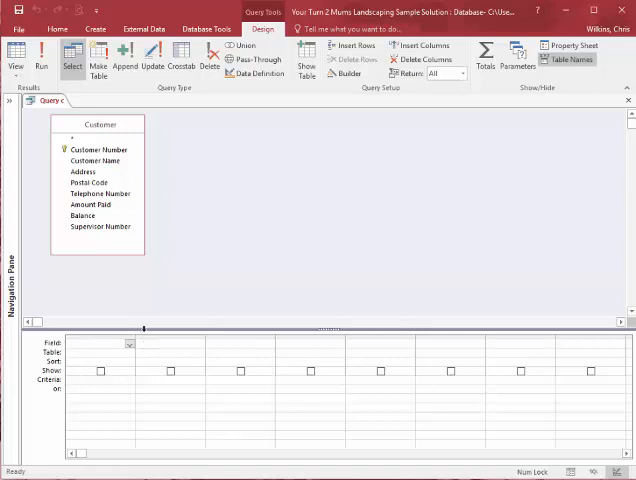
{"action": "left_click", "coordinate": [8, 100]}
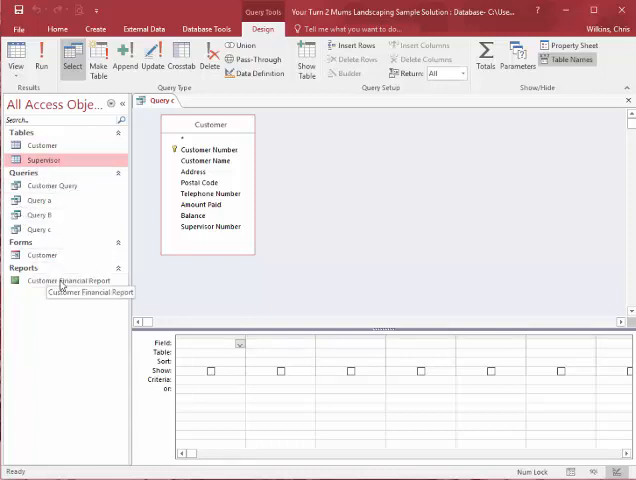
{"action": "mouse_move", "coordinate": [74, 196]}
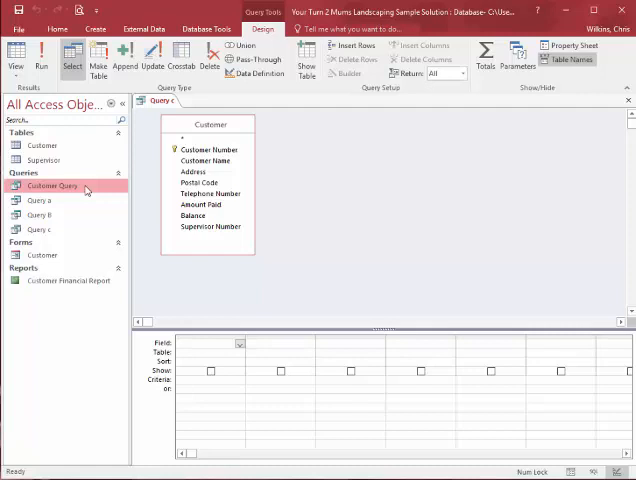
{"action": "mouse_move", "coordinate": [78, 280]}
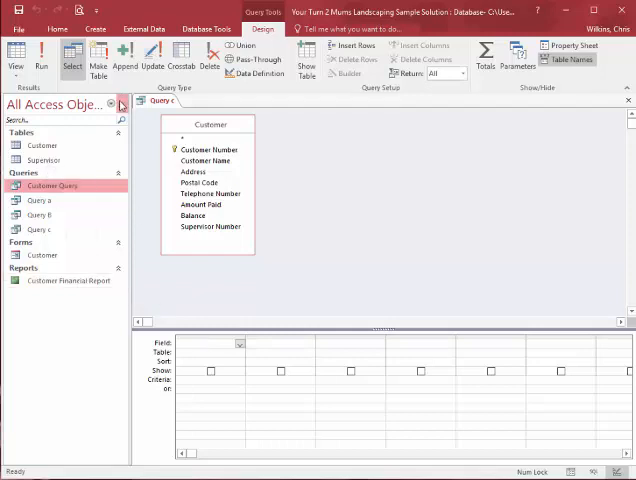
{"action": "left_click", "coordinate": [120, 104]}
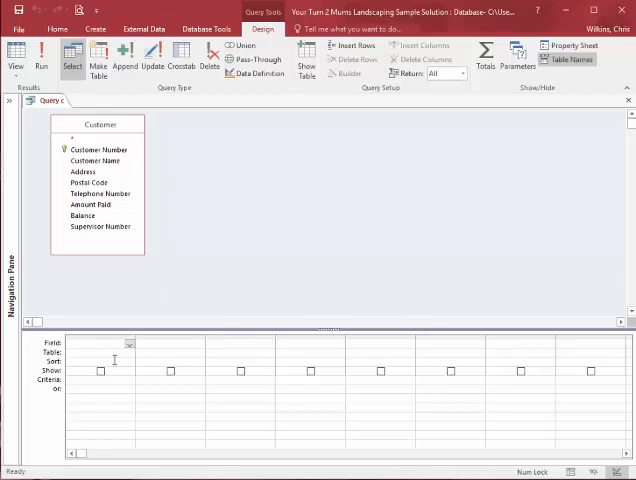
{"action": "left_click", "coordinate": [128, 344]}
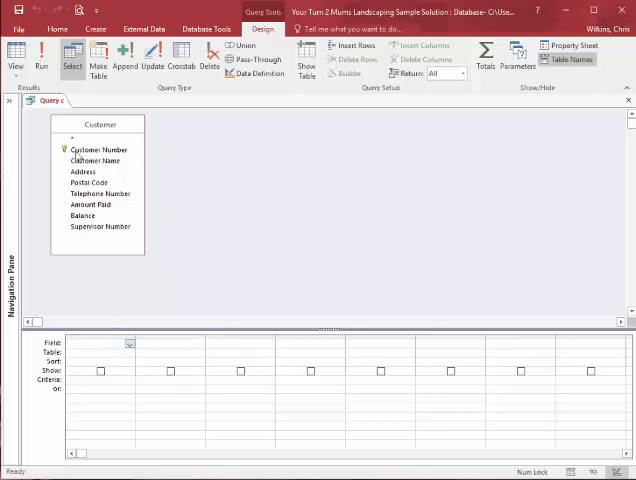
Add every Customer field and enter a postal code parameter prompt under Postal Code.
{"action": "double_click", "coordinate": [100, 148]}
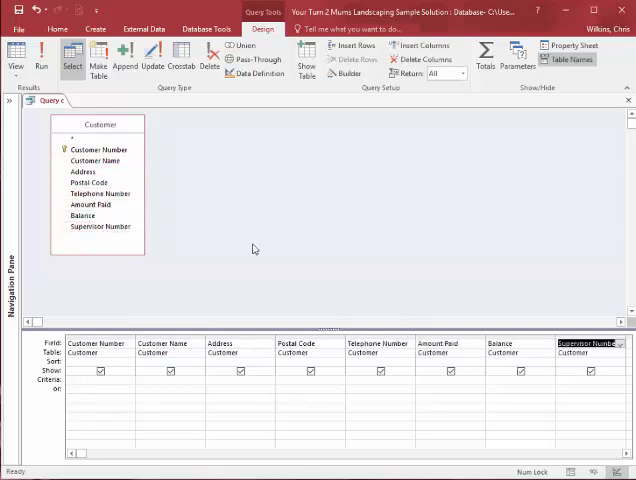
{"action": "left_click", "coordinate": [300, 380]}
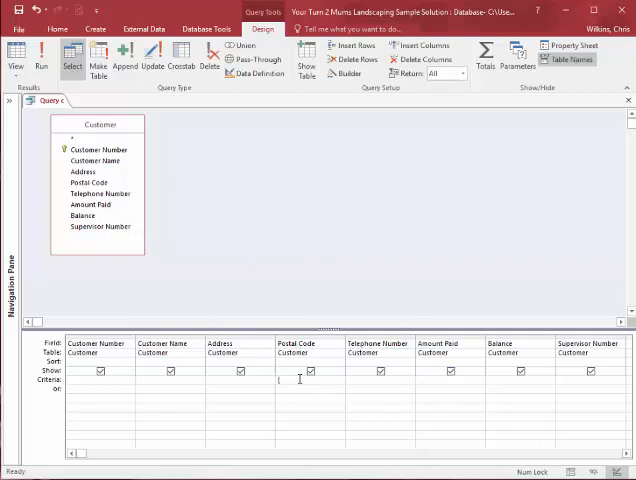
{"action": "left_click", "coordinate": [280, 380]}
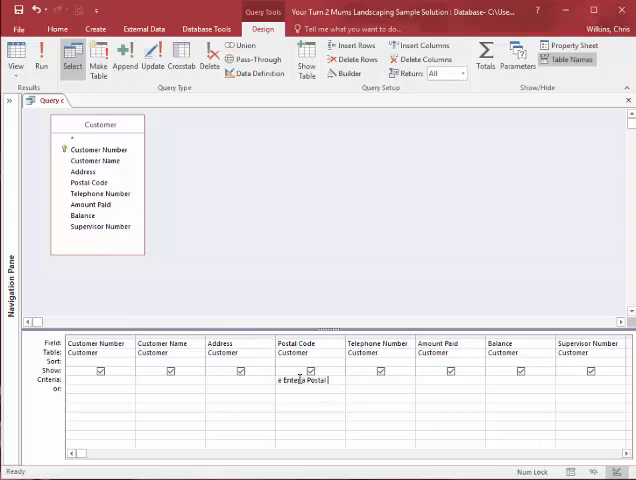
{"action": "type", "text": "Code]"}
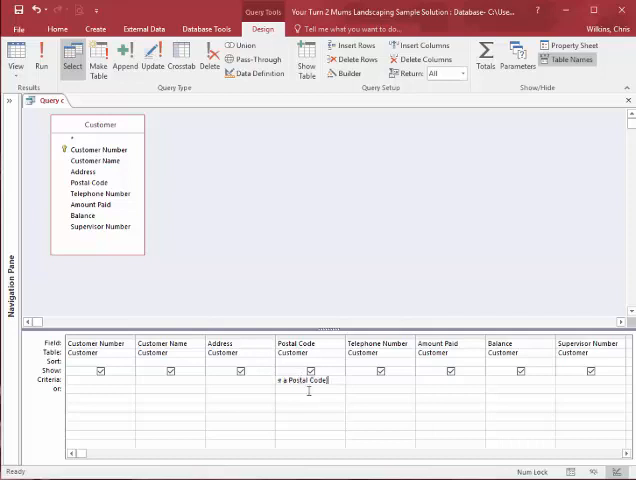
Run the query twice, answering the postal-code prompt with codes such as 9866.
{"action": "left_click", "coordinate": [40, 58]}
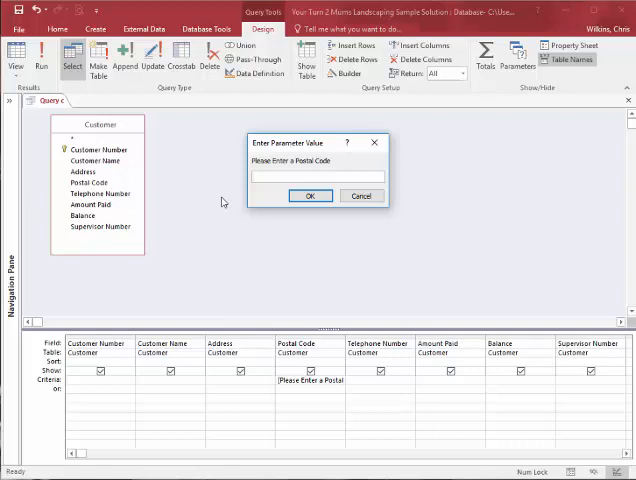
{"action": "type", "text": "9866"}
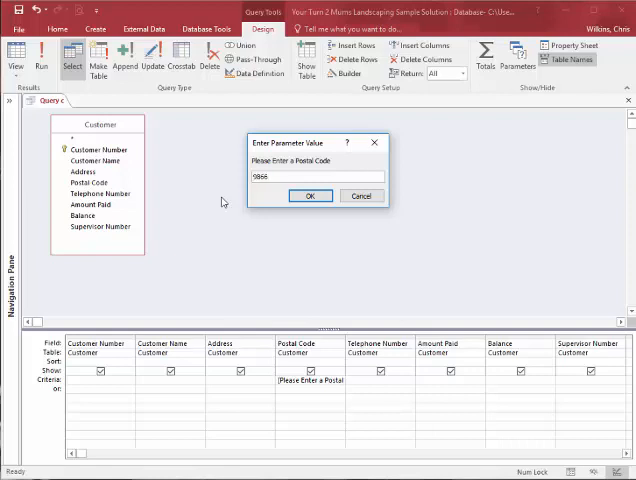
{"action": "left_click", "coordinate": [310, 196]}
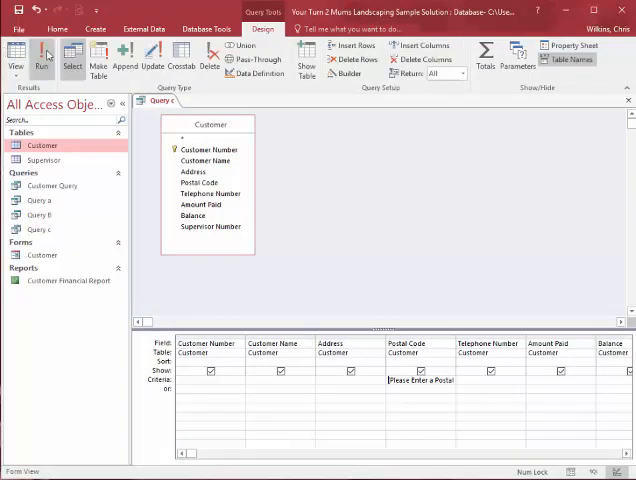
{"action": "left_click", "coordinate": [40, 58]}
{"action": "type", "text": "98361"}
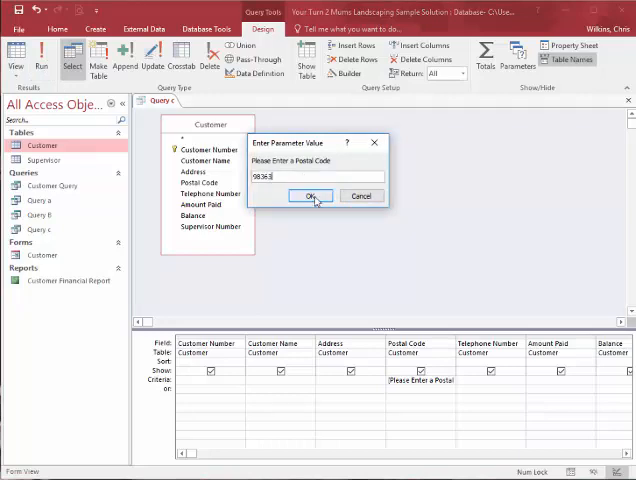
{"action": "left_click", "coordinate": [316, 196]}
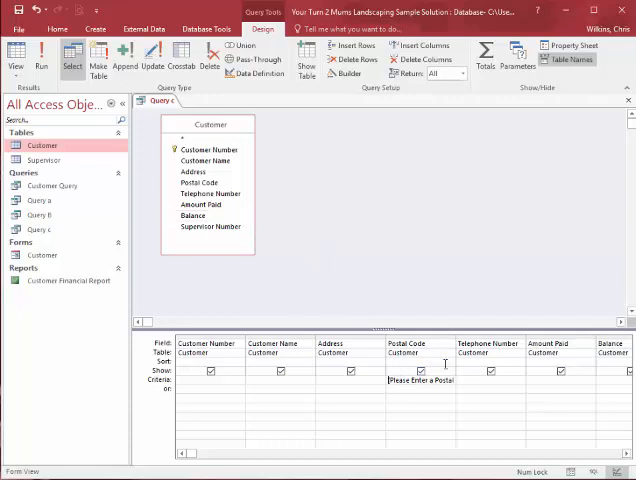
{"action": "mouse_move", "coordinate": [324, 258]}
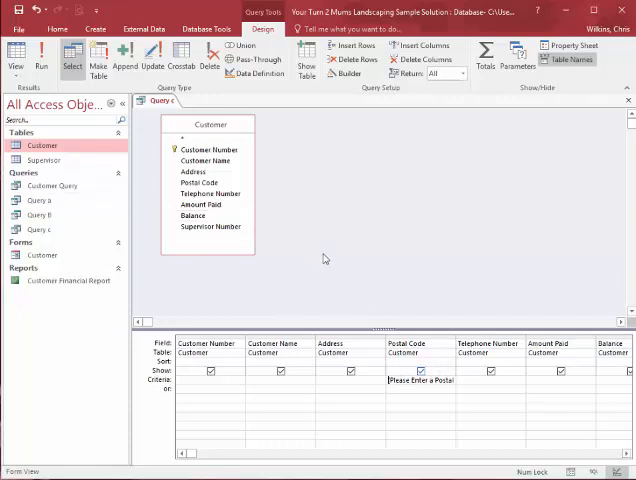
{"action": "mouse_move", "coordinate": [272, 292]}
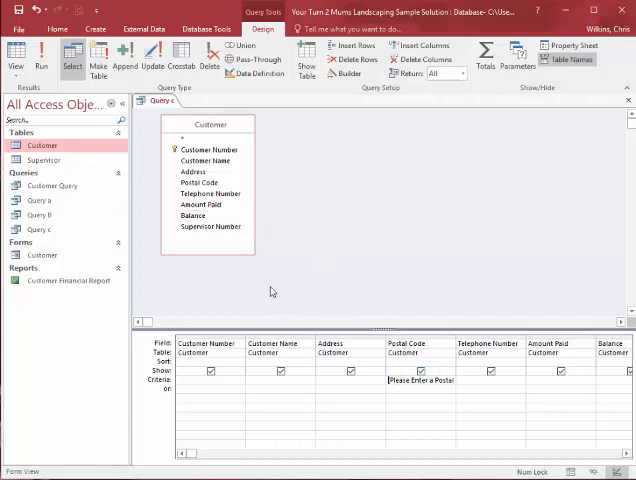
{"action": "left_click", "coordinate": [350, 372]}
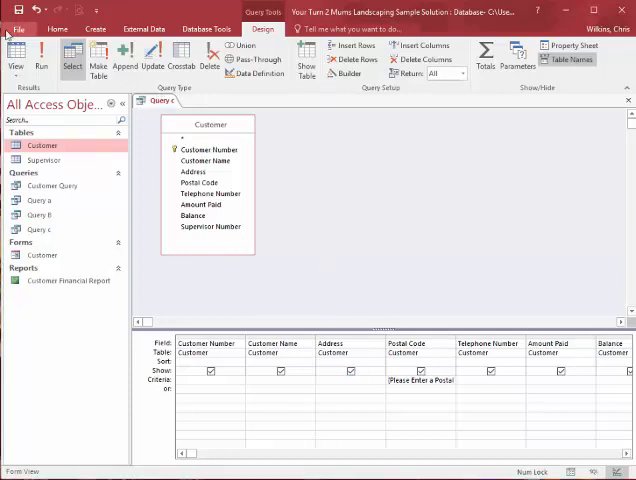
Save the postal-code prompt query as 'Query e' via Save Object As.
{"action": "left_click", "coordinate": [18, 28]}
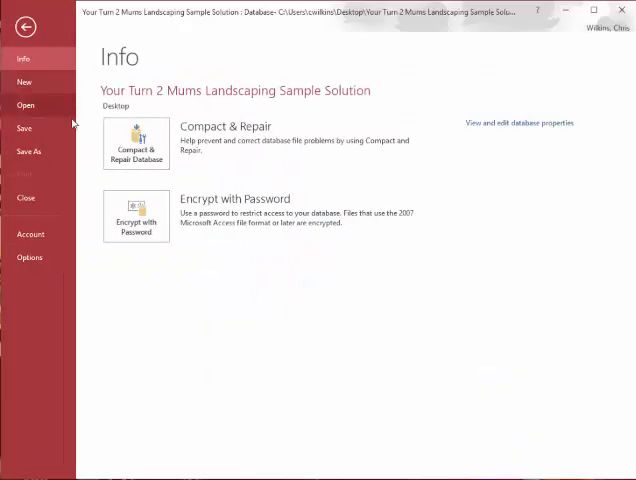
{"action": "left_click", "coordinate": [28, 152]}
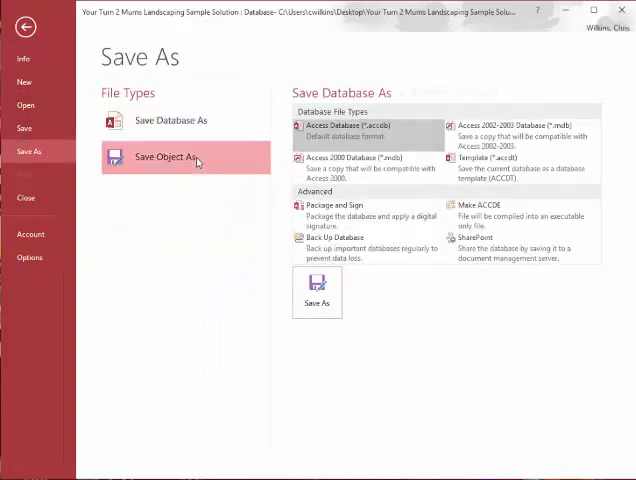
{"action": "left_click", "coordinate": [164, 156]}
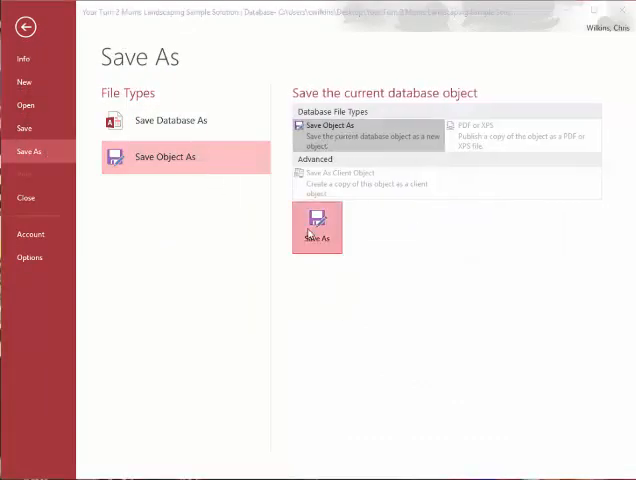
{"action": "left_click", "coordinate": [316, 228]}
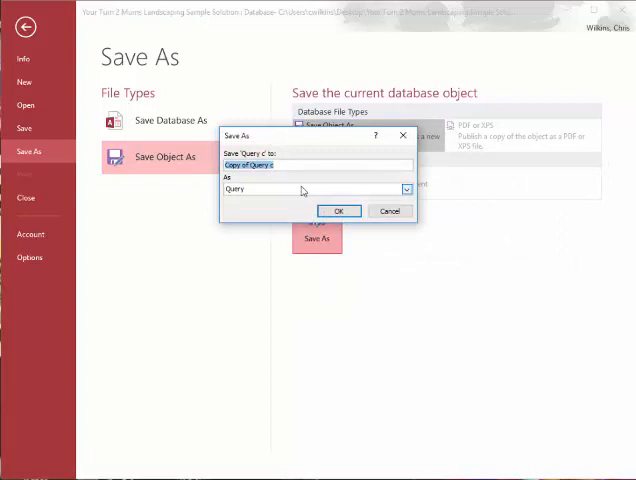
{"action": "type", "text": "Query d"}
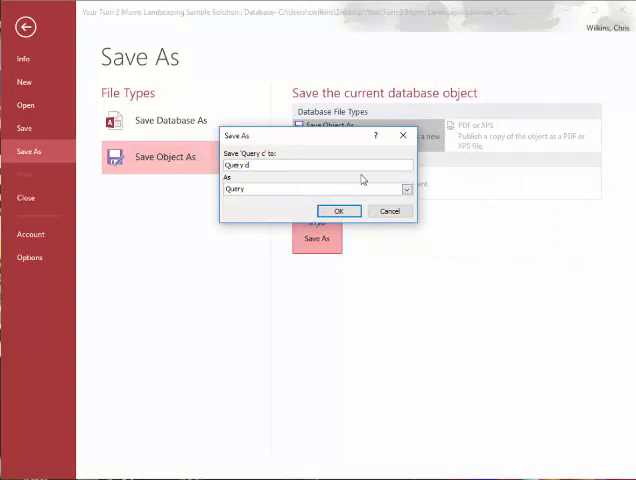
{"action": "left_click", "coordinate": [338, 210]}
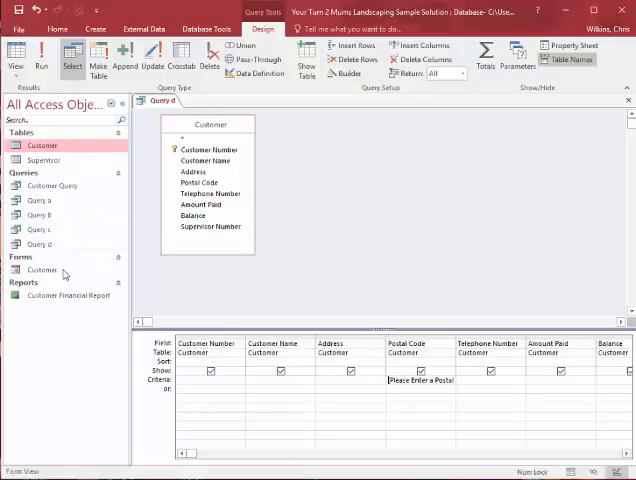
Clear the old fields and add the Supervisor table to the query alongside Customer.
{"action": "left_click", "coordinate": [122, 104]}
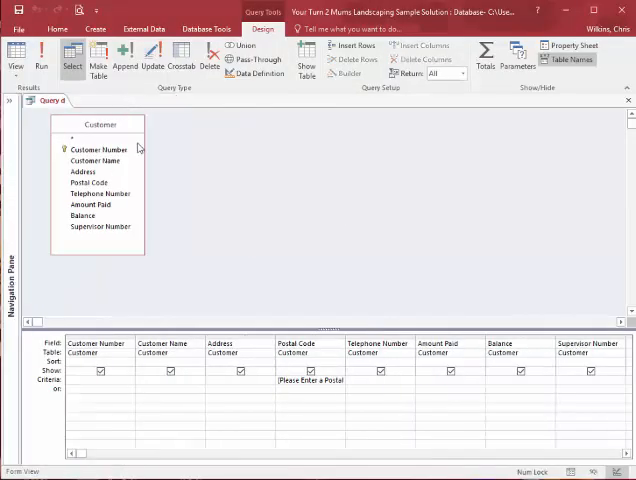
{"action": "mouse_move", "coordinate": [172, 218]}
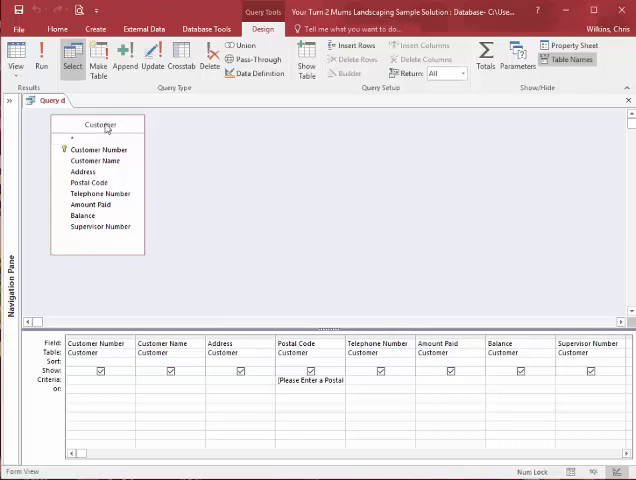
{"action": "left_click", "coordinate": [100, 226]}
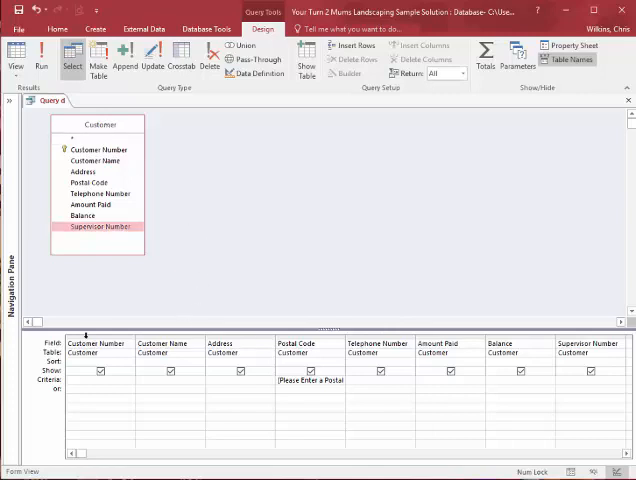
{"action": "mouse_move", "coordinate": [104, 338]}
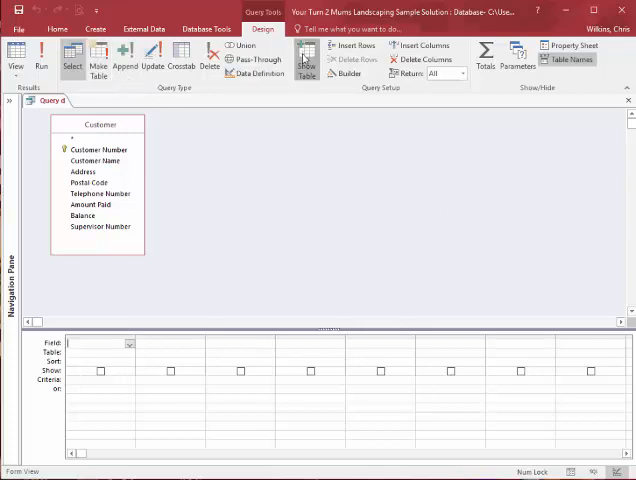
{"action": "left_click", "coordinate": [308, 62]}
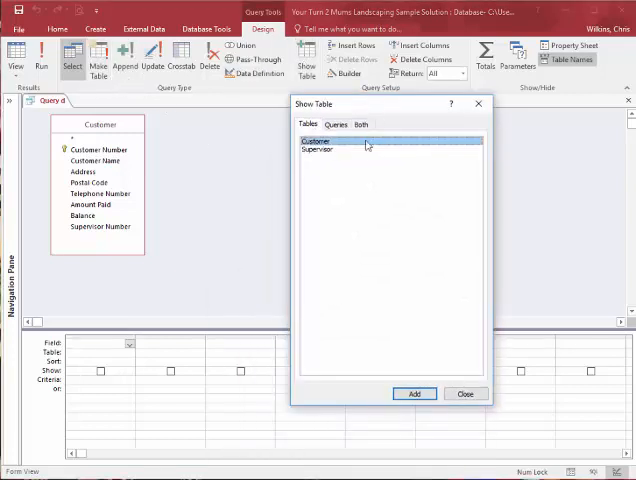
{"action": "left_click", "coordinate": [318, 148]}
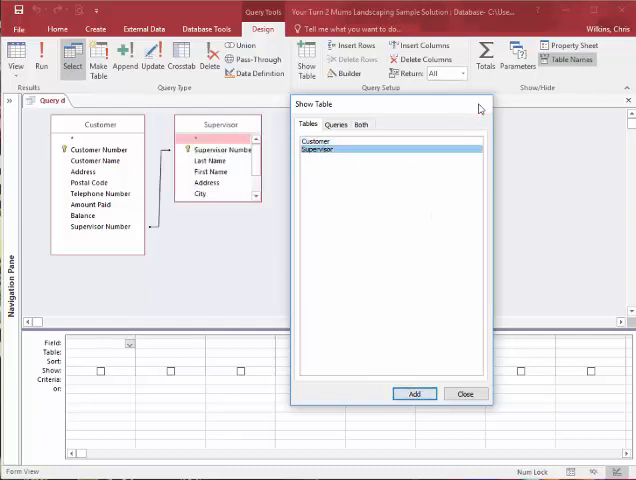
{"action": "left_click", "coordinate": [464, 392]}
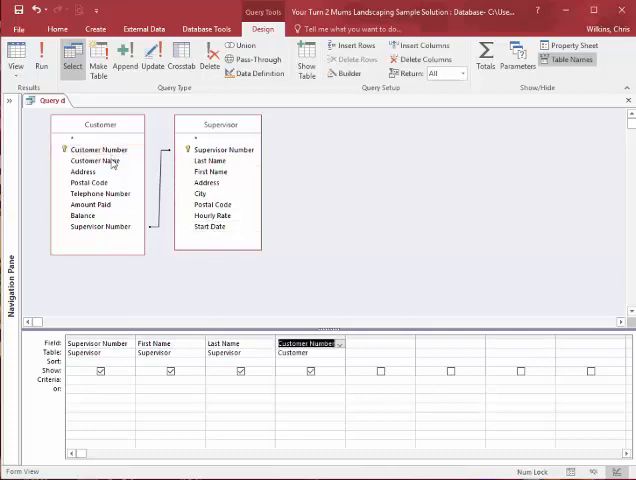
Add supervisor and customer fields with Balance, sorting supervisor ascending and Customer Number descending.
{"action": "left_click", "coordinate": [100, 160]}
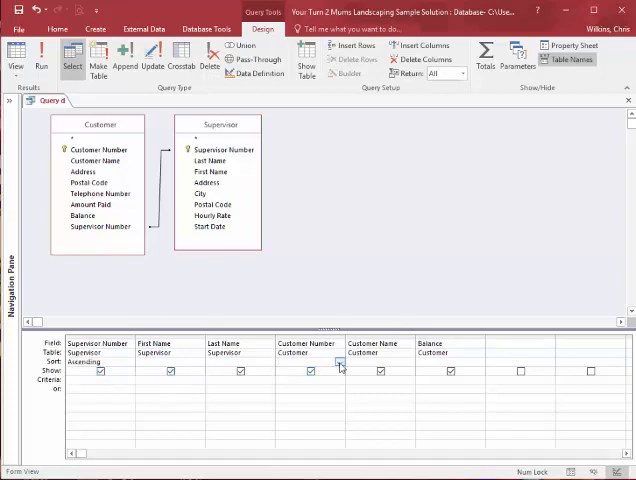
{"action": "left_click", "coordinate": [340, 362]}
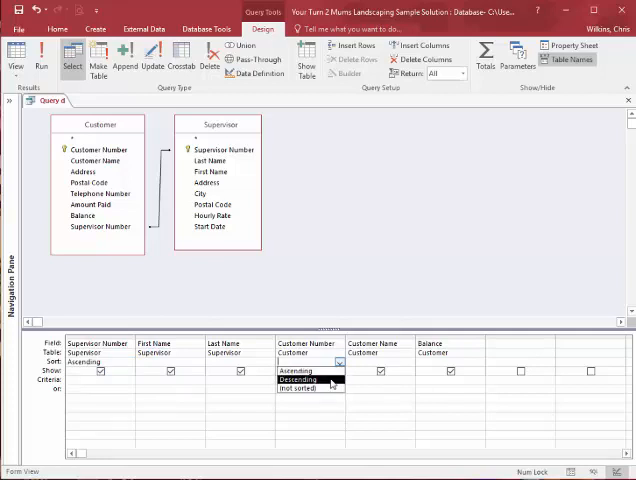
{"action": "left_click", "coordinate": [300, 380]}
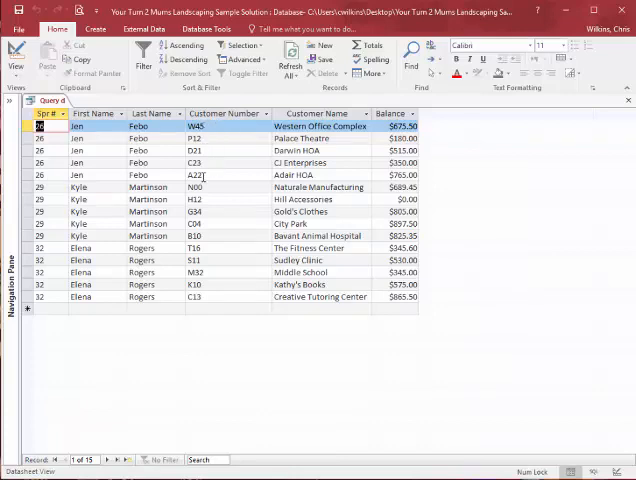
{"action": "mouse_move", "coordinate": [204, 240]}
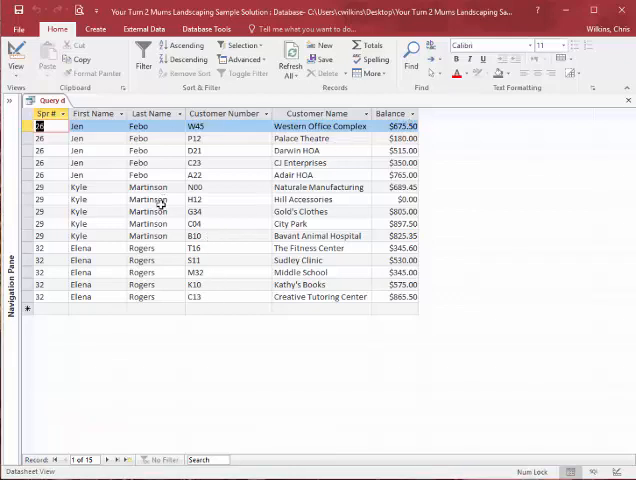
{"action": "mouse_move", "coordinate": [144, 432]}
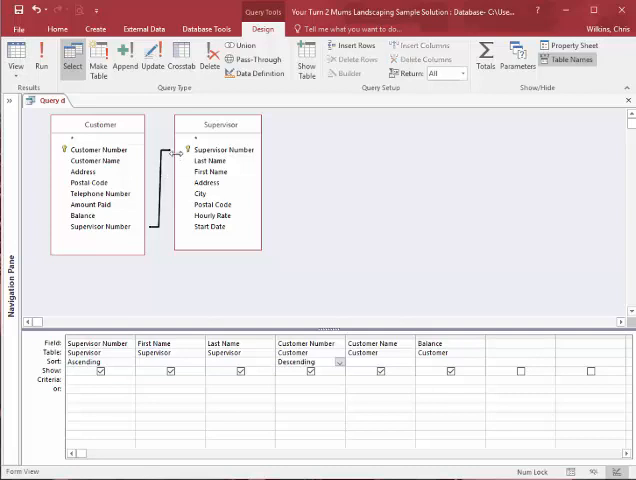
Run the Supervisor–Customer query to review its sorted records, then head to the File screen.
{"action": "left_click", "coordinate": [210, 160]}
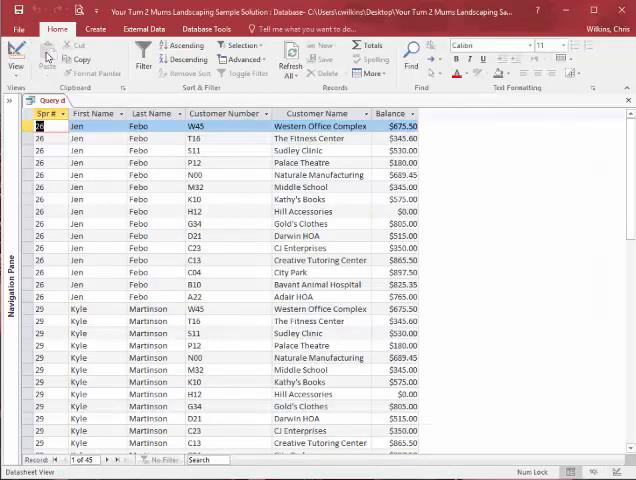
{"action": "mouse_move", "coordinate": [190, 132]}
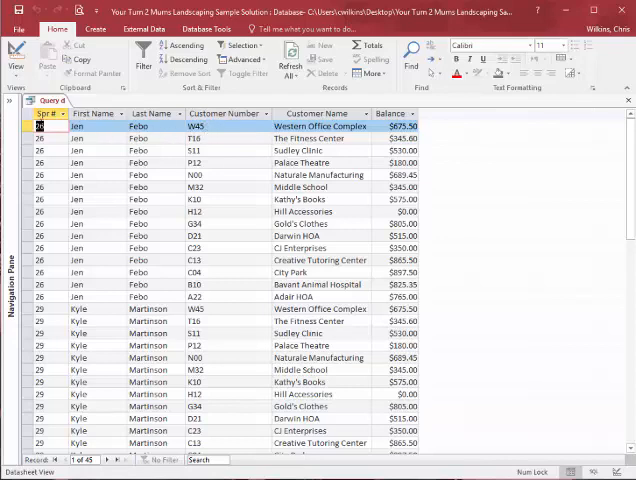
{"action": "left_click", "coordinate": [196, 126]}
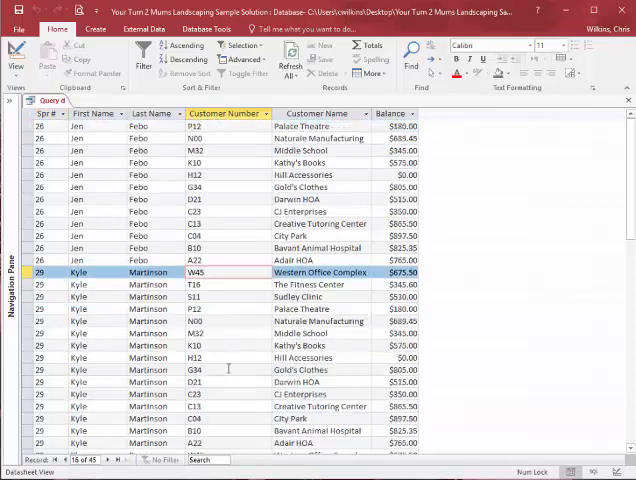
{"action": "scroll", "scroll_direction": "down", "scroll_amount": 3}
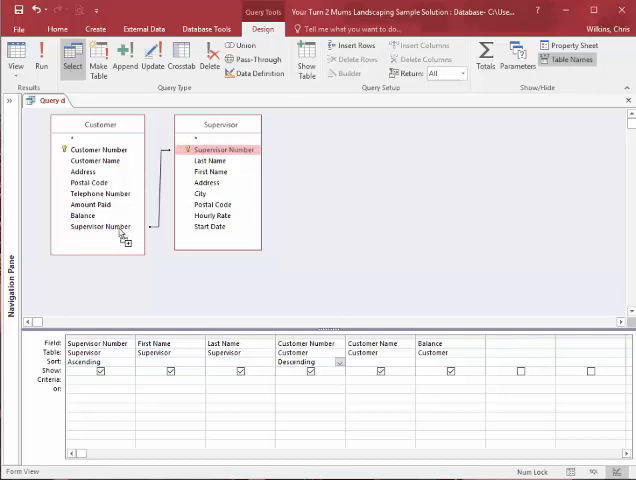
{"action": "mouse_move", "coordinate": [122, 194]}
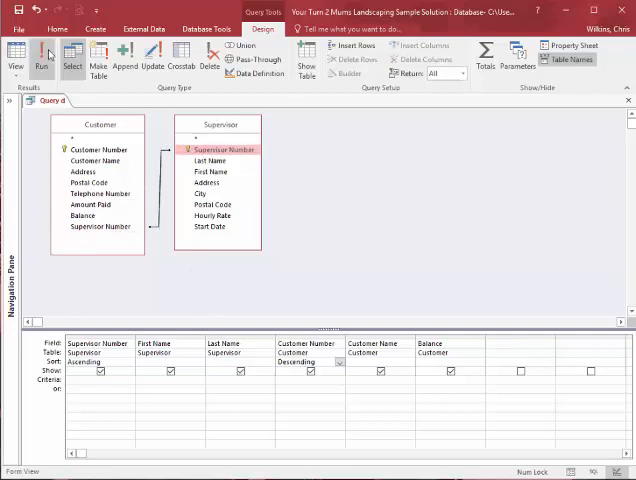
{"action": "left_click", "coordinate": [40, 56]}
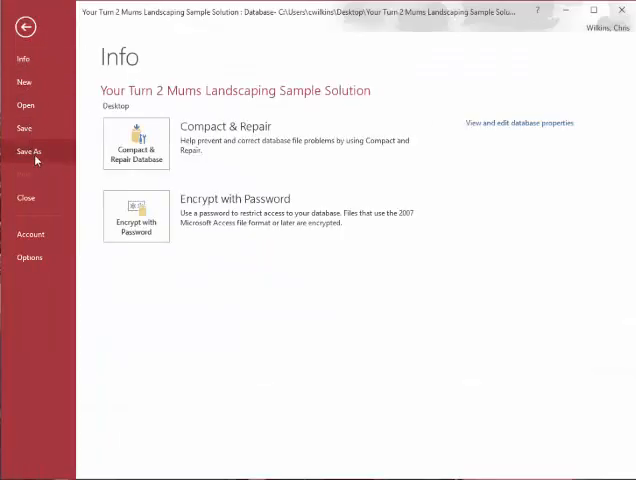
Save the Supervisor–Customer join query as a separate object named Query e.
{"action": "left_click", "coordinate": [30, 152]}
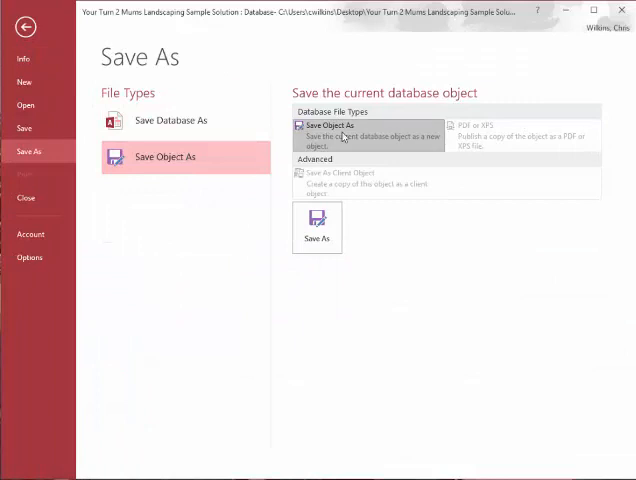
{"action": "left_click", "coordinate": [316, 228]}
{"action": "type", "text": "Query"}
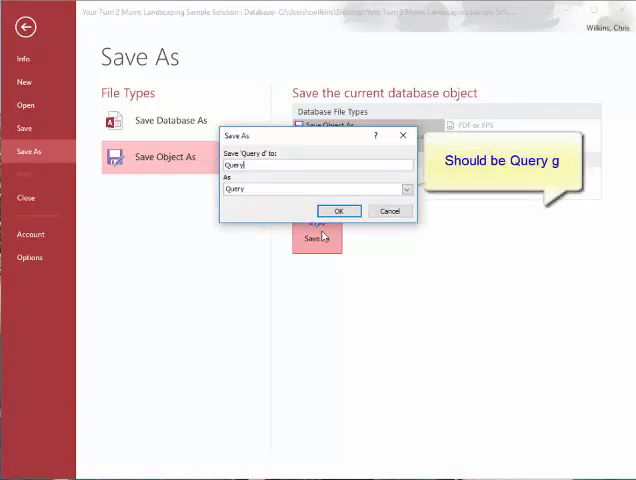
{"action": "type", "text": "e"}
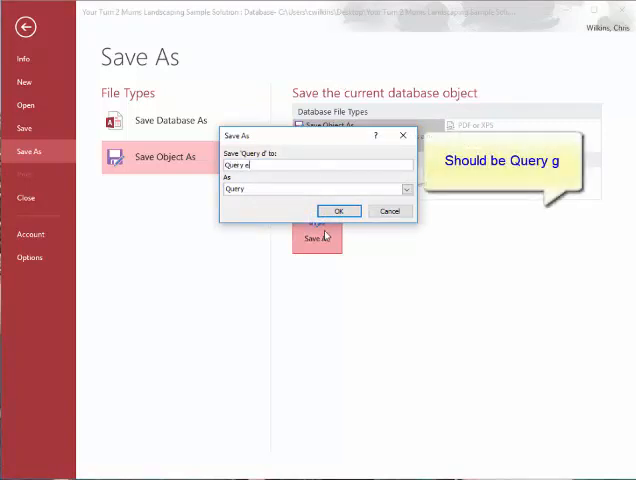
{"action": "left_click", "coordinate": [340, 212]}
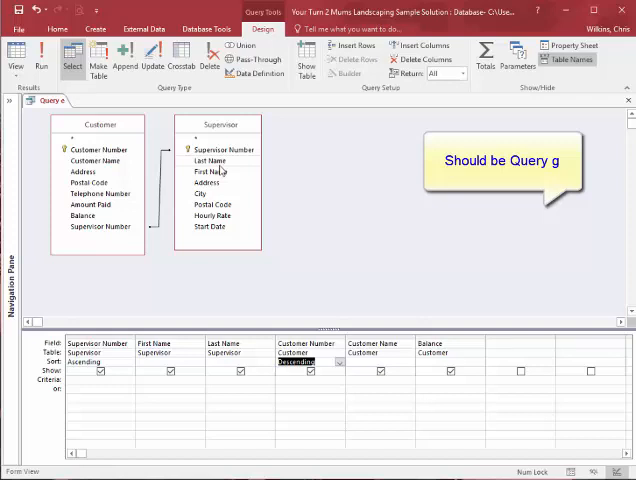
{"action": "mouse_move", "coordinate": [254, 164]}
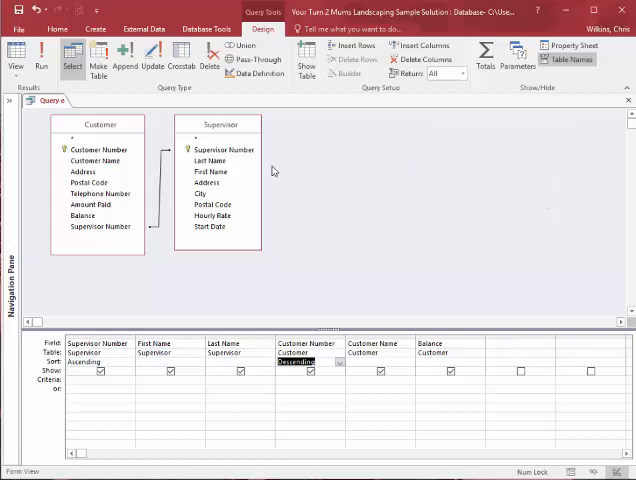
{"action": "mouse_move", "coordinate": [364, 302]}
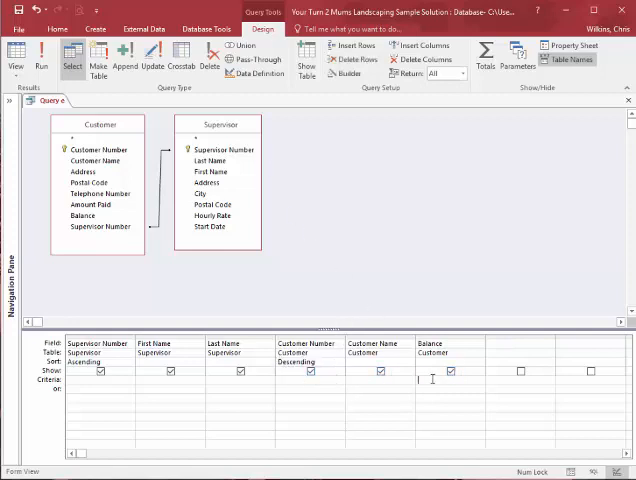
Enter the criterion >80 under Balance to limit the query to higher balances.
{"action": "type", "text": ">8"}
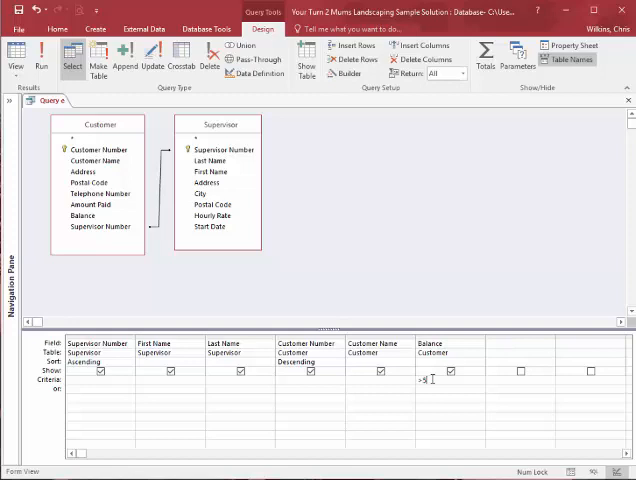
{"action": "type", "text": "0"}
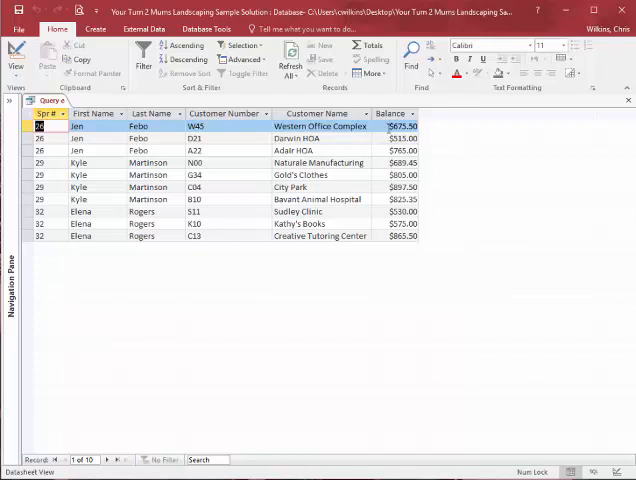
{"action": "mouse_move", "coordinate": [376, 120]}
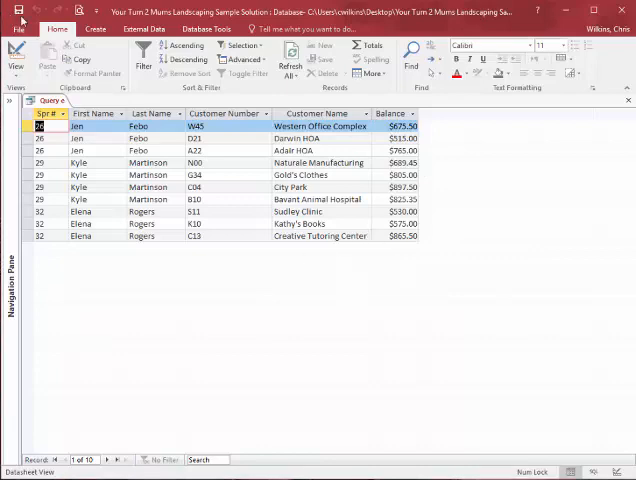
{"action": "mouse_move", "coordinate": [316, 340]}
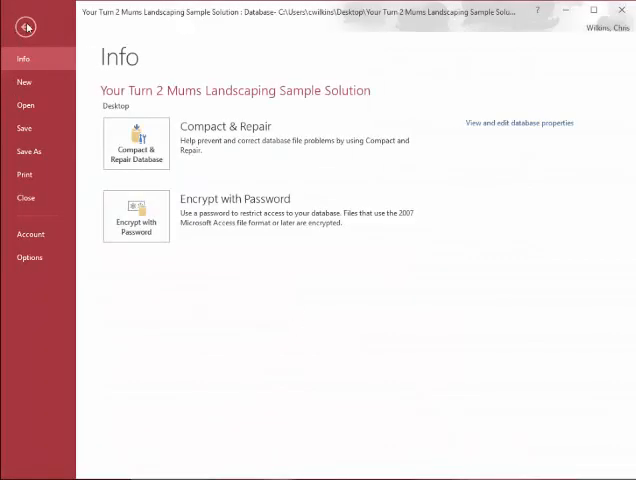
Save the Balance-filtered Supervisor–Customer results as a new query object via Save Object As.
{"action": "left_click", "coordinate": [26, 28]}
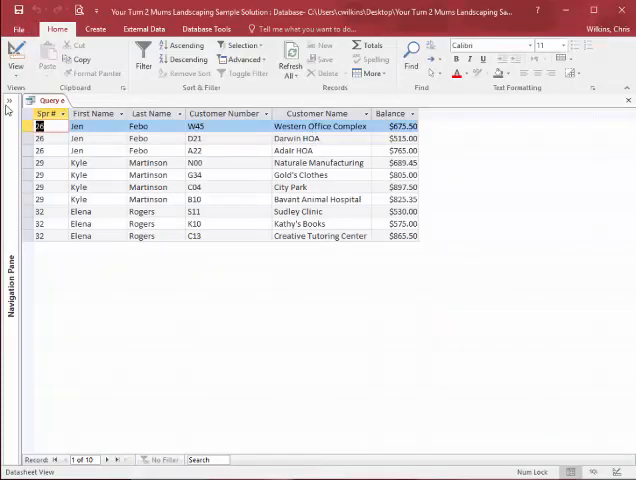
{"action": "left_click", "coordinate": [10, 104]}
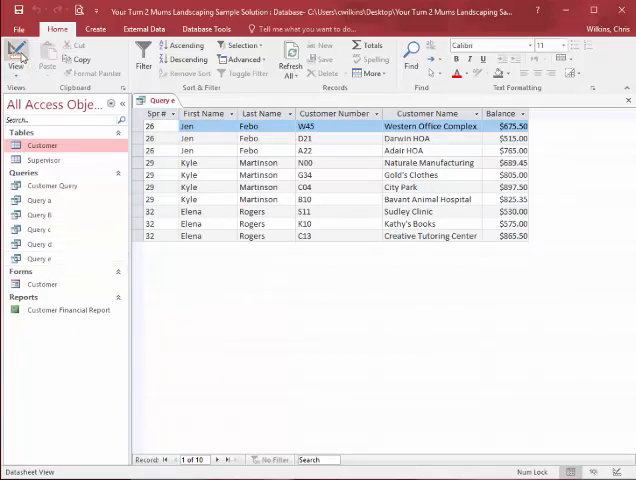
{"action": "left_click", "coordinate": [18, 28]}
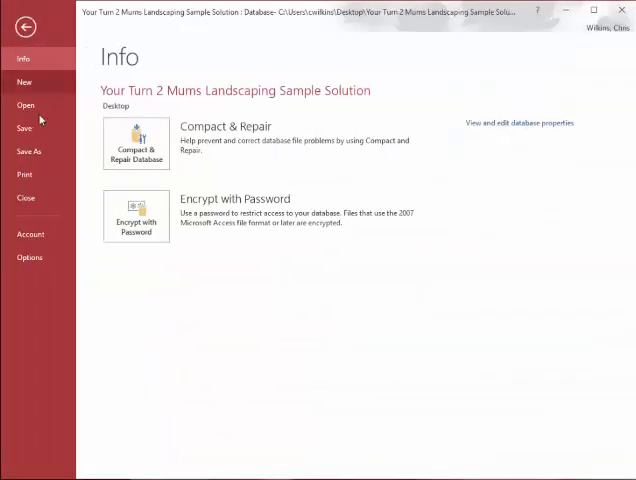
{"action": "left_click", "coordinate": [28, 152]}
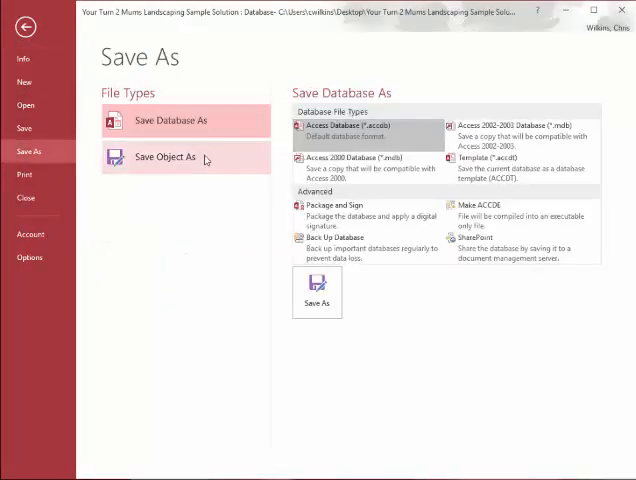
{"action": "left_click", "coordinate": [166, 156]}
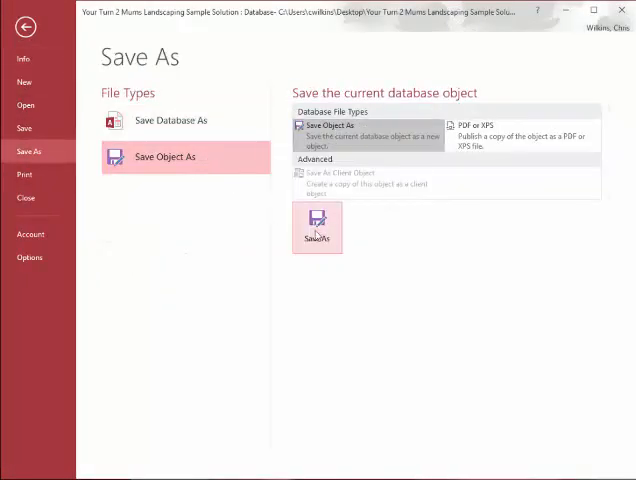
{"action": "left_click", "coordinate": [316, 228]}
{"action": "type", "text": "Query f"}
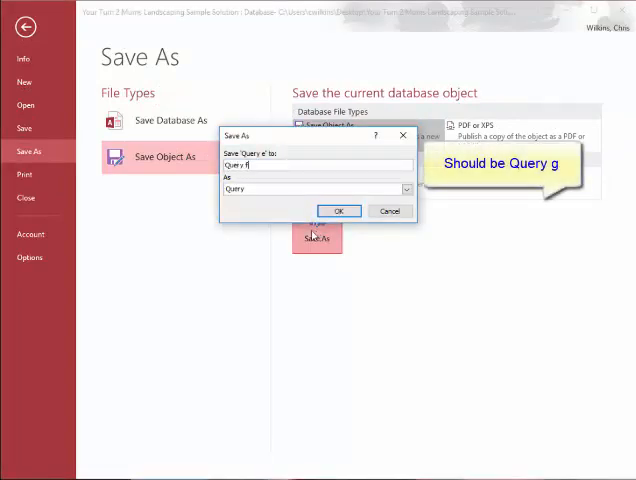
{"action": "left_click", "coordinate": [338, 212]}
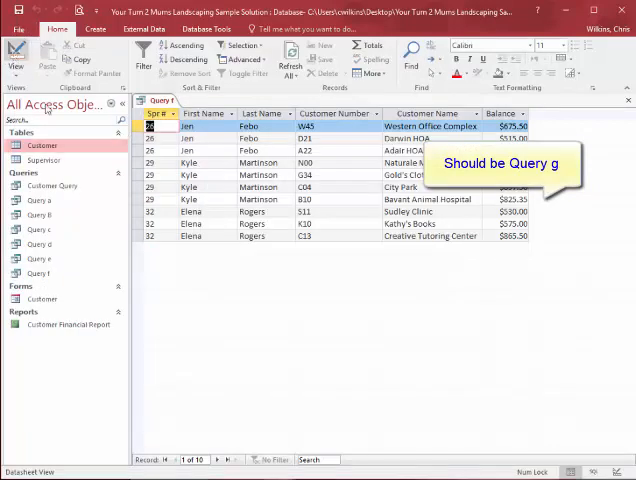
Close the saved query and reopen Query f from the Navigation Pane.
{"action": "left_click", "coordinate": [628, 100]}
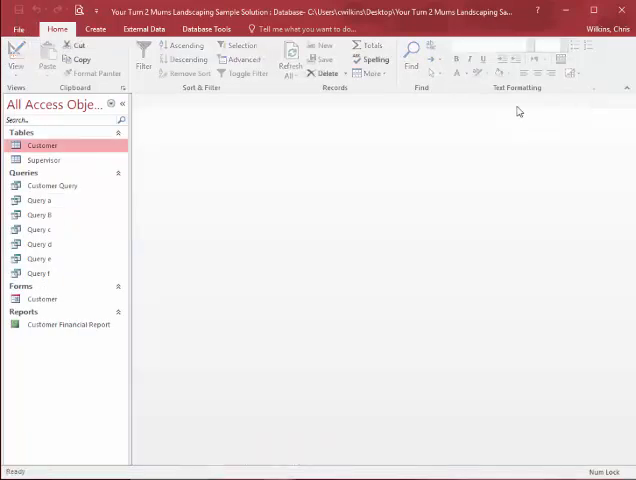
{"action": "double_click", "coordinate": [40, 258]}
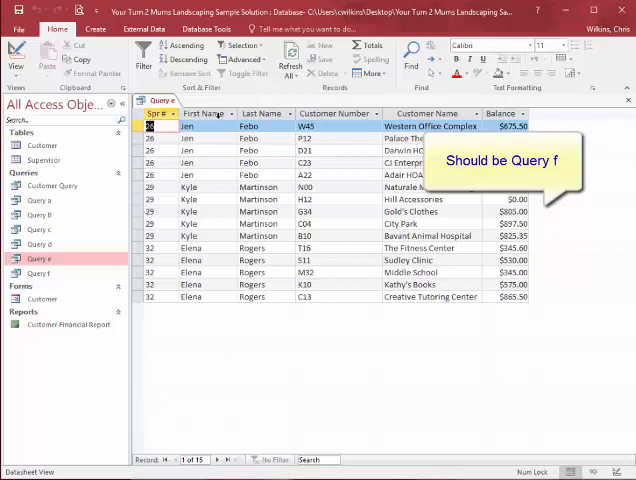
{"action": "left_click", "coordinate": [184, 48]}
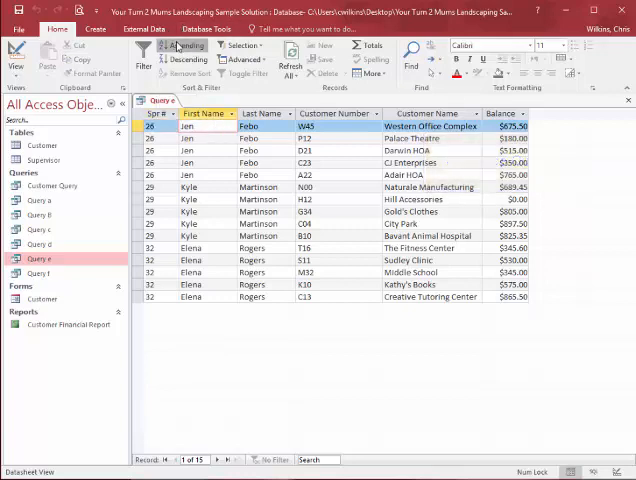
Sort Query f by First Name ascending then descending, then remove the sort.
{"action": "left_click", "coordinate": [188, 48]}
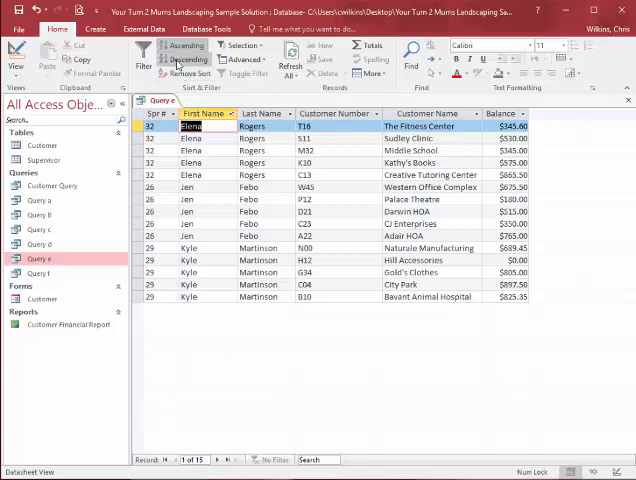
{"action": "left_click", "coordinate": [184, 60]}
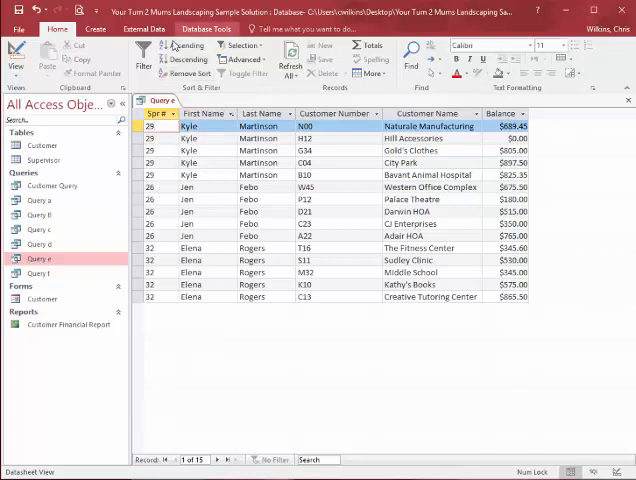
{"action": "left_click", "coordinate": [184, 46]}
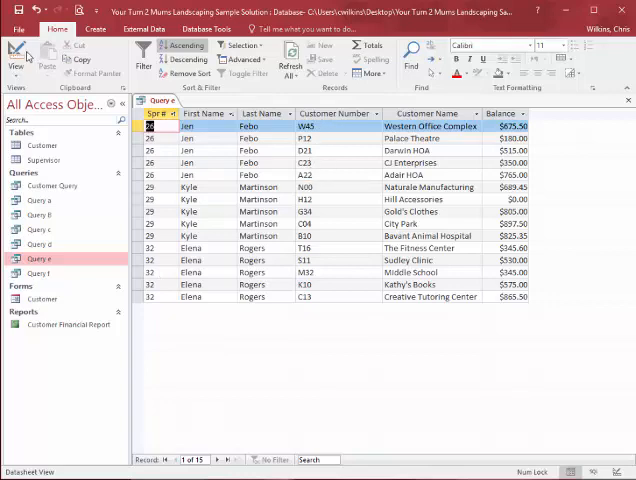
{"action": "left_click", "coordinate": [16, 50]}
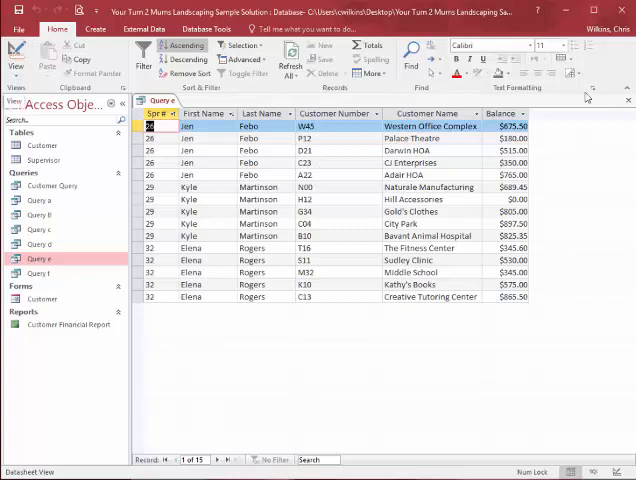
Close Query f and start a new query design with the Supervisor table added.
{"action": "left_click", "coordinate": [628, 100]}
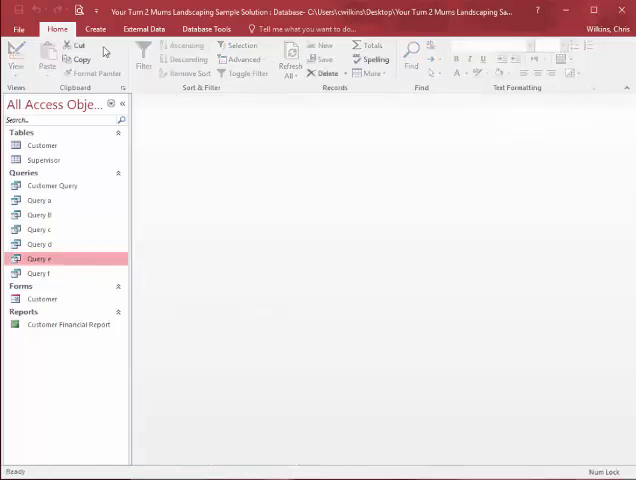
{"action": "left_click", "coordinate": [96, 28]}
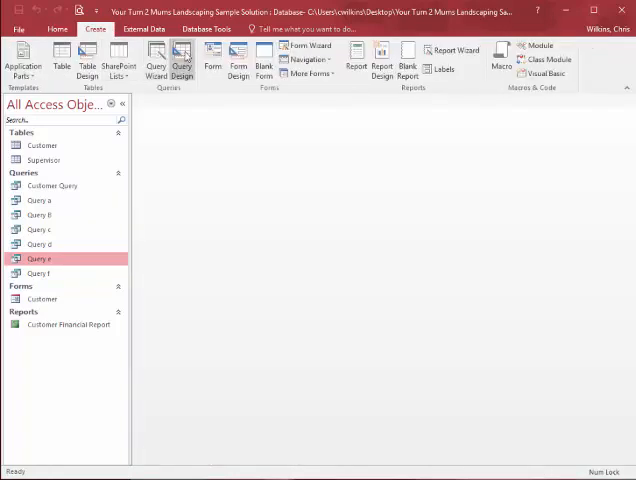
{"action": "left_click", "coordinate": [180, 60]}
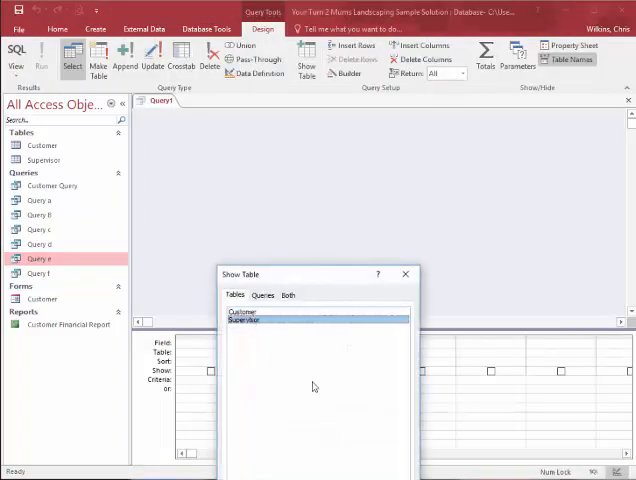
{"action": "double_click", "coordinate": [246, 320]}
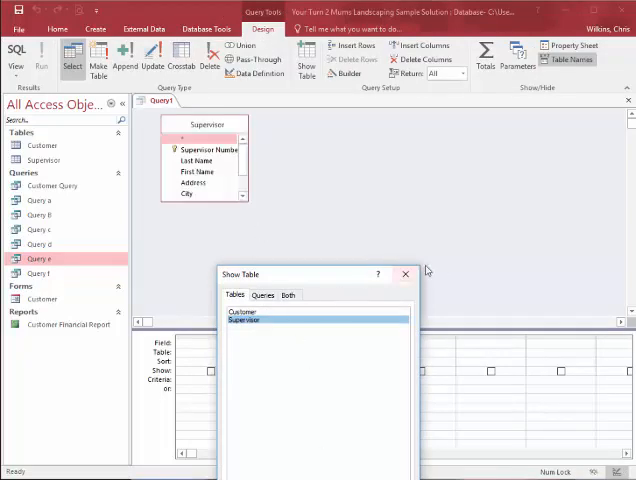
{"action": "left_click", "coordinate": [406, 274]}
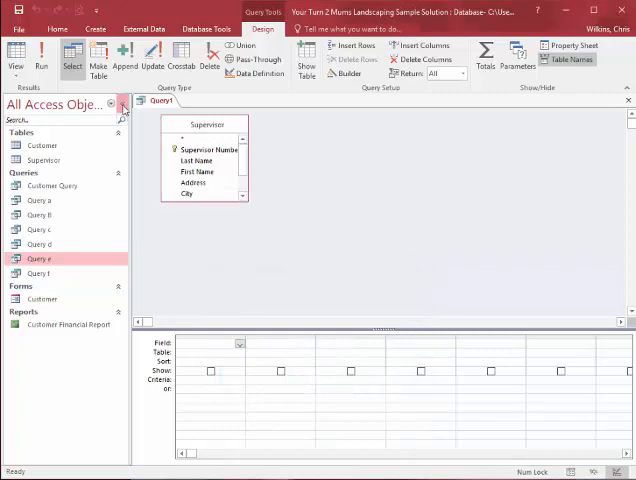
{"action": "left_click", "coordinate": [118, 104]}
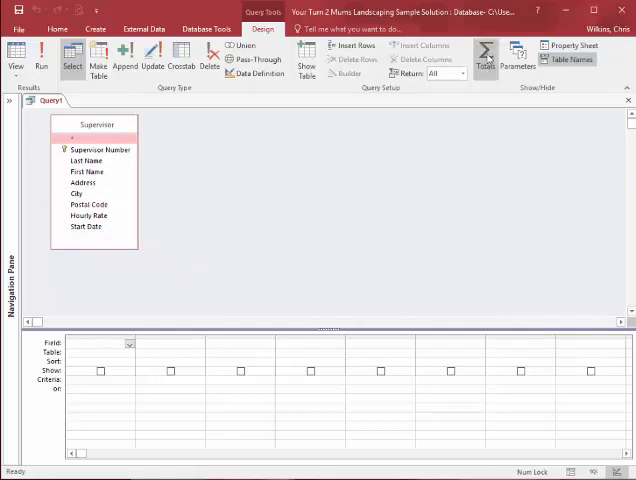
{"action": "mouse_move", "coordinate": [486, 56]}
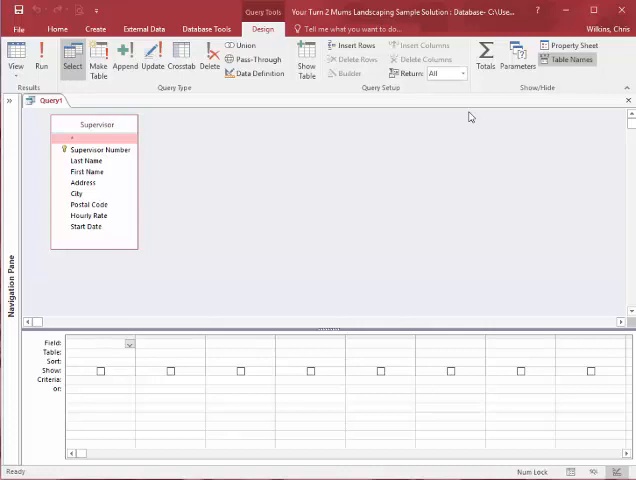
{"action": "mouse_move", "coordinate": [304, 150]}
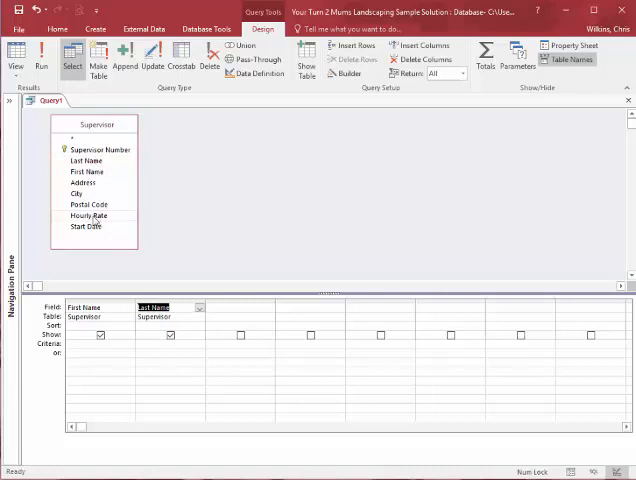
Select the fourth grid column and list its available Supervisor fields.
{"action": "left_click", "coordinate": [224, 306]}
{"action": "type", "text": "Hourly Rate"}
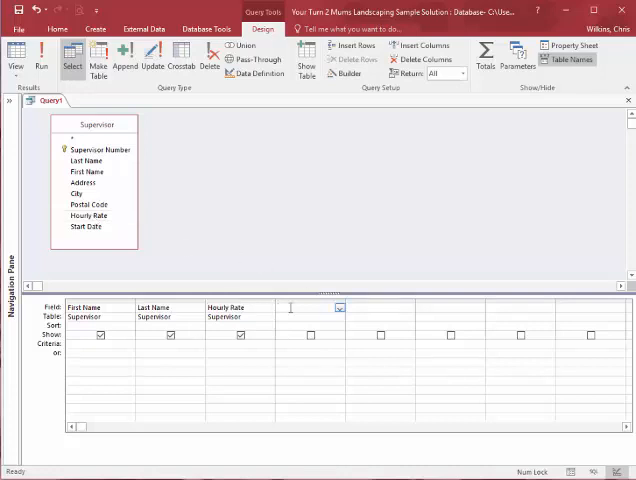
{"action": "left_click", "coordinate": [340, 308]}
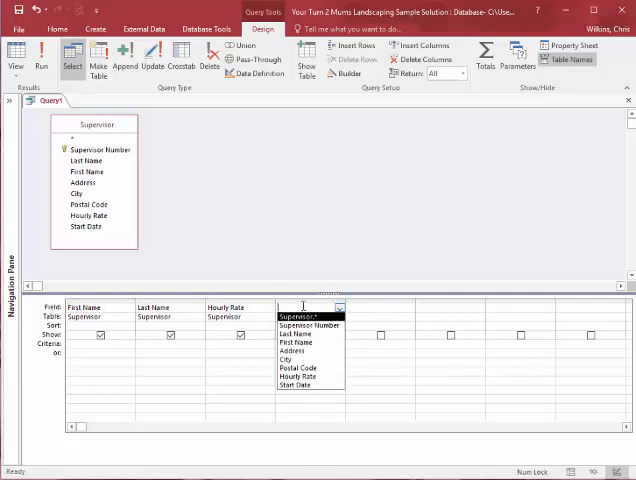
Bring up the Zoom box for the fourth column's Field cell, cancelling once and reopening it.
{"action": "right_click", "coordinate": [304, 306]}
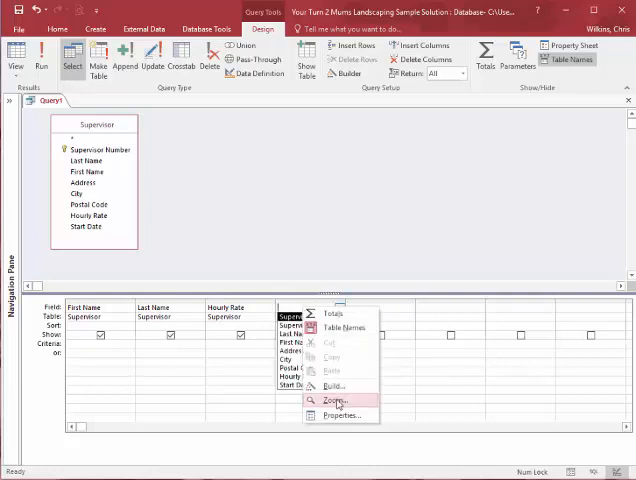
{"action": "left_click", "coordinate": [334, 400]}
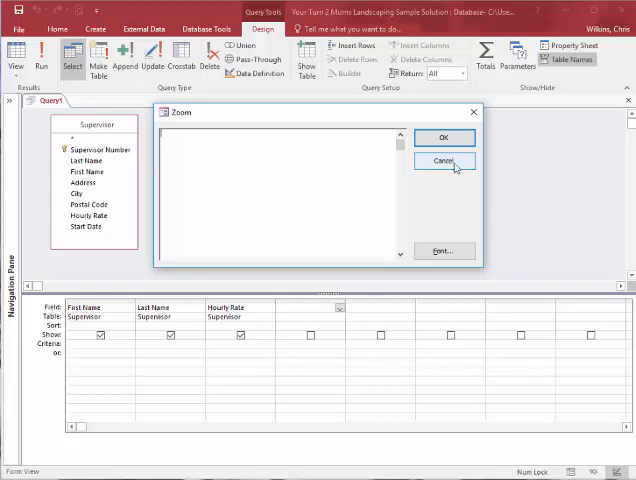
{"action": "left_click", "coordinate": [444, 160]}
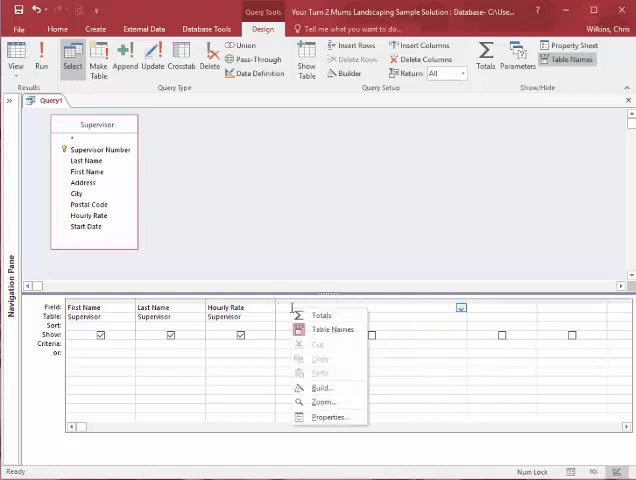
{"action": "left_click", "coordinate": [322, 402]}
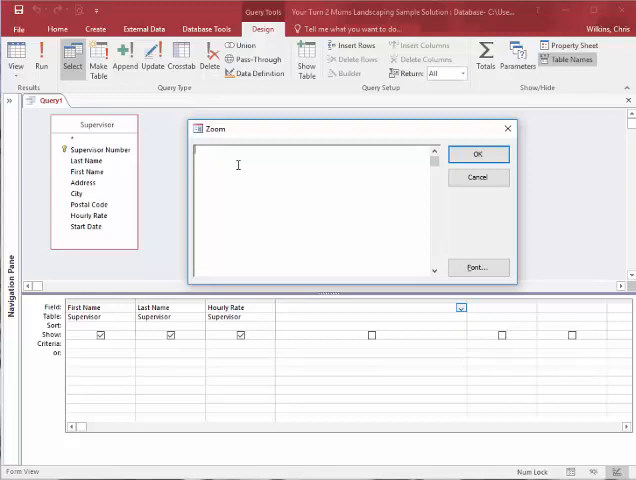
Write the expression Weekly Pay: [Hourly Rate]*40 in the Zoom box.
{"action": "type", "text": "W"}
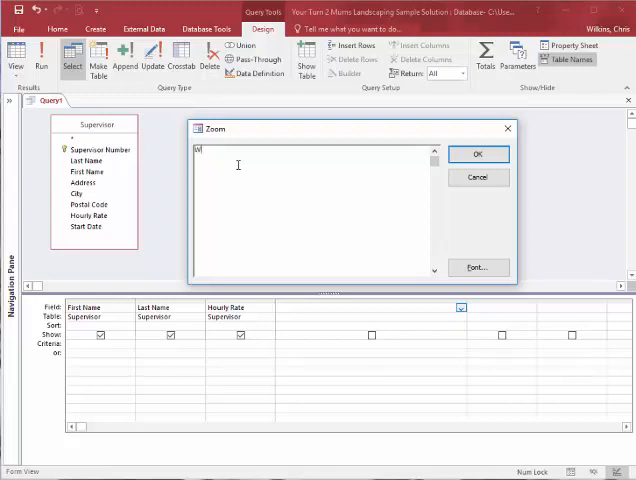
{"action": "type", "text": "Weekly Pay"}
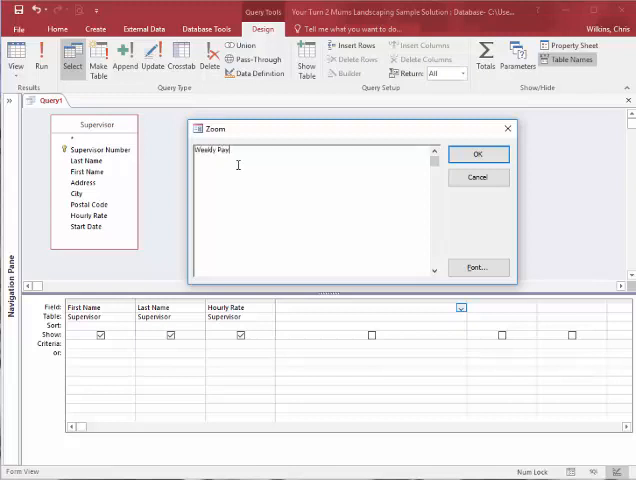
{"action": "type", "text": ":"}
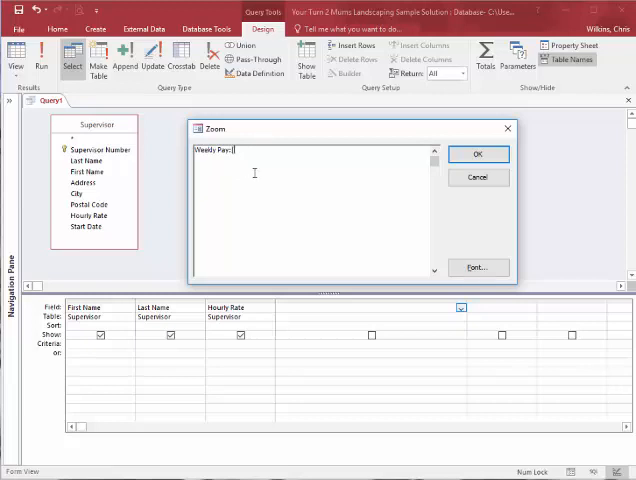
{"action": "type", "text": "Hourly Rate]"}
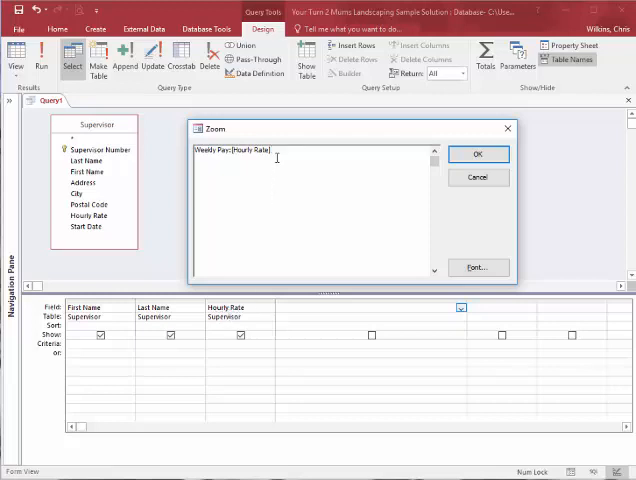
{"action": "type", "text": "*40"}
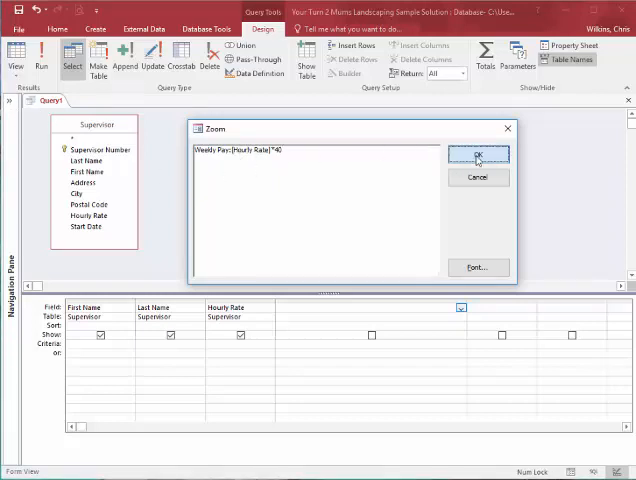
Confirm Weekly Pay: [Hourly Rate]*40 as the Supervisor query's fourth calculated column.
{"action": "left_click", "coordinate": [480, 152]}
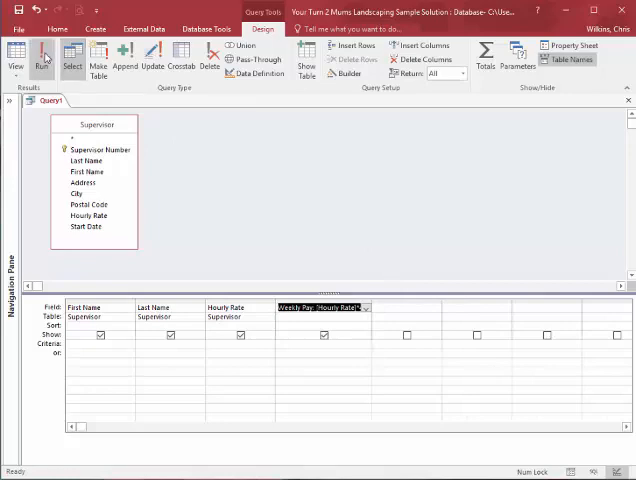
{"action": "left_click", "coordinate": [40, 58]}
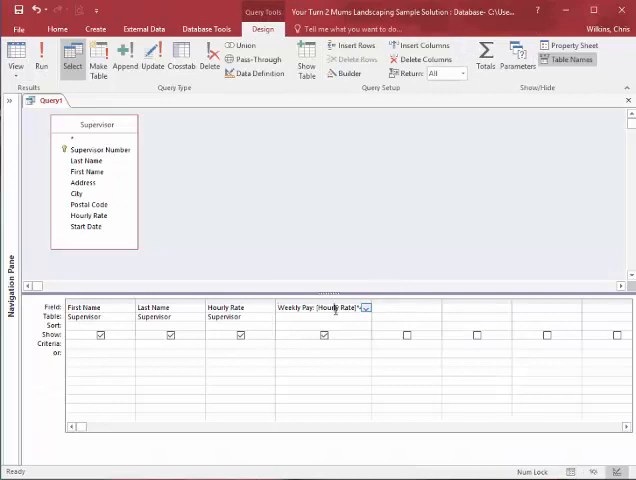
{"action": "left_click", "coordinate": [570, 50]}
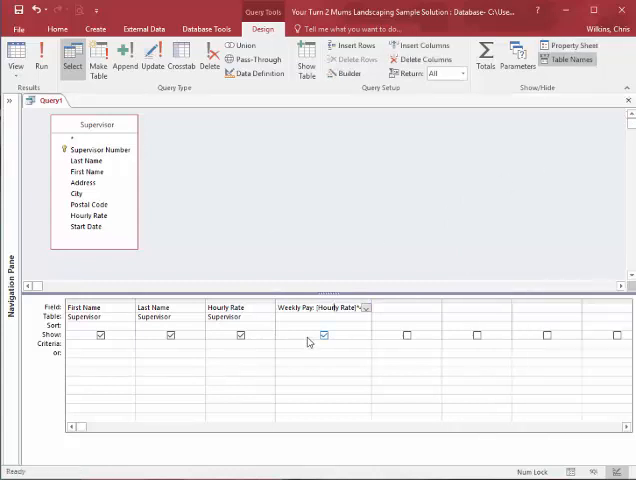
{"action": "left_click", "coordinate": [324, 336]}
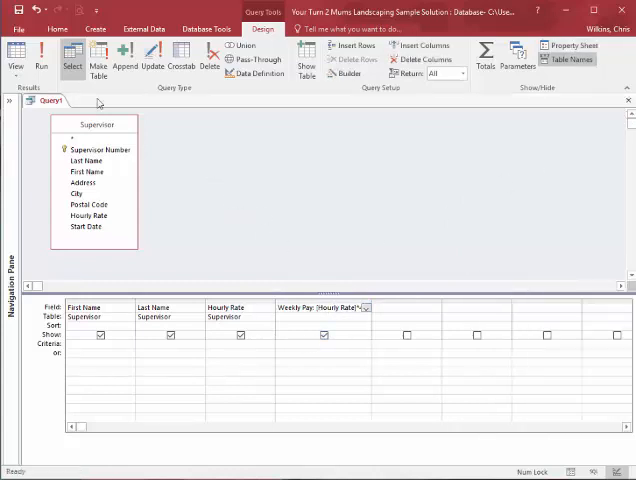
{"action": "left_click", "coordinate": [40, 60]}
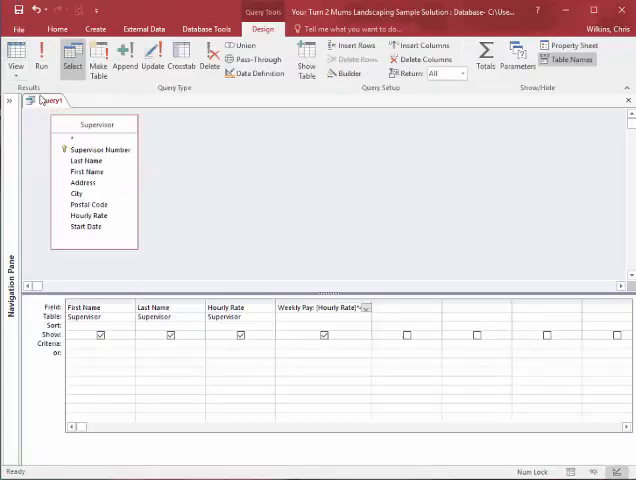
Save the Supervisor query as a new object under its 'Q' query name.
{"action": "left_click", "coordinate": [18, 18]}
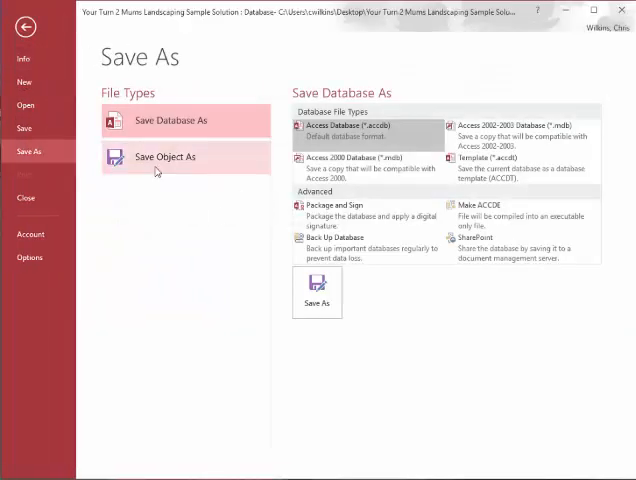
{"action": "left_click", "coordinate": [164, 156]}
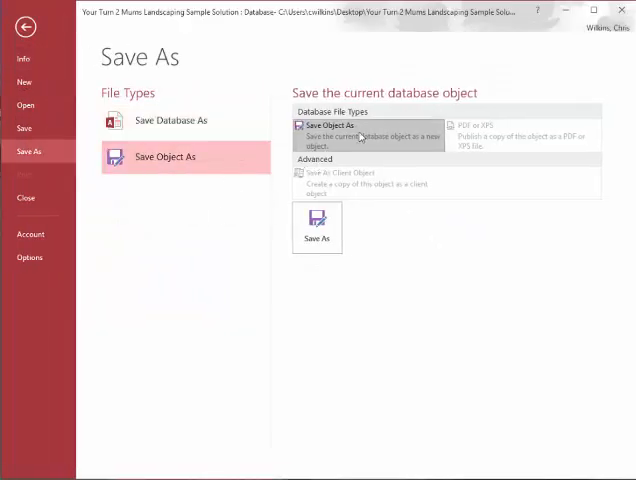
{"action": "left_click", "coordinate": [316, 228]}
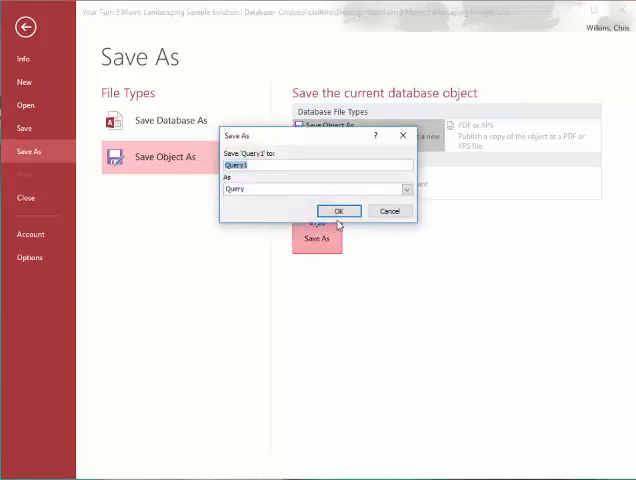
{"action": "type", "text": "Q"}
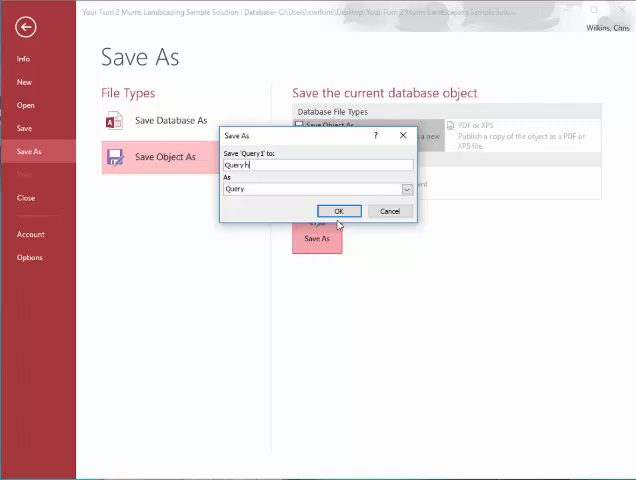
{"action": "left_click", "coordinate": [338, 212]}
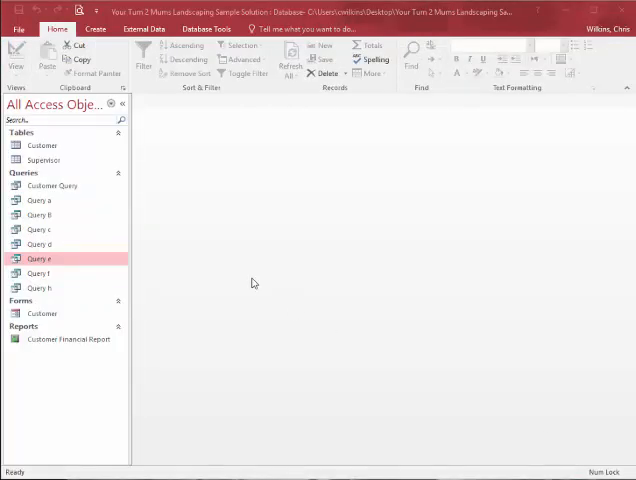
{"action": "mouse_move", "coordinate": [100, 196]}
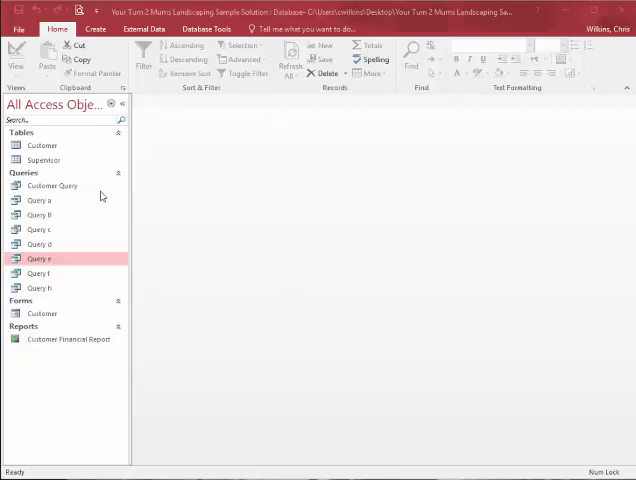
{"action": "mouse_move", "coordinate": [68, 216]}
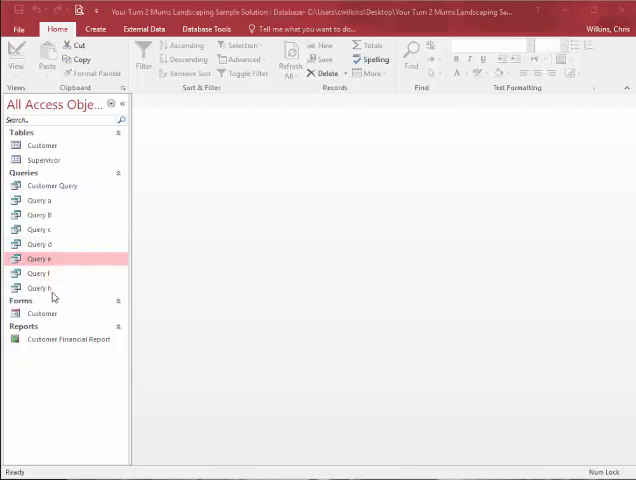
{"action": "mouse_move", "coordinate": [76, 280]}
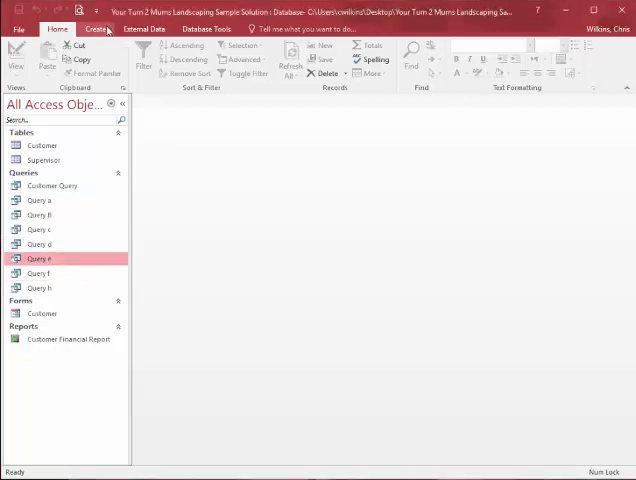
Start the Query Wizard from Create, then cancel it without making a new query.
{"action": "left_click", "coordinate": [96, 28]}
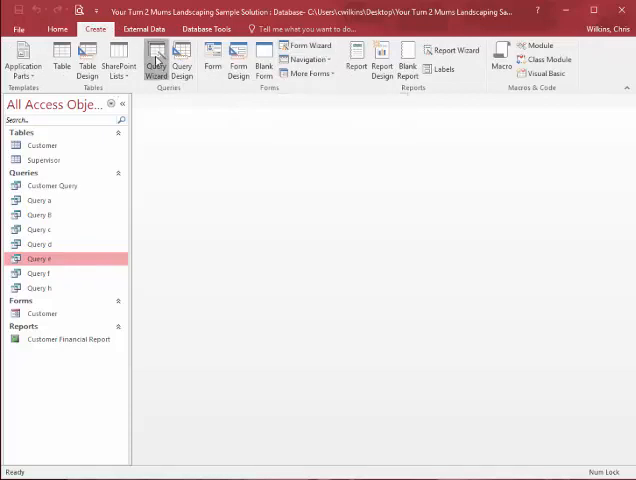
{"action": "left_click", "coordinate": [156, 58]}
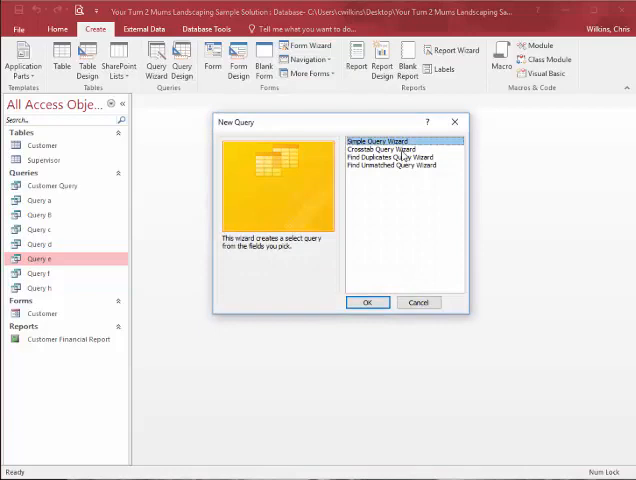
{"action": "left_click", "coordinate": [418, 302]}
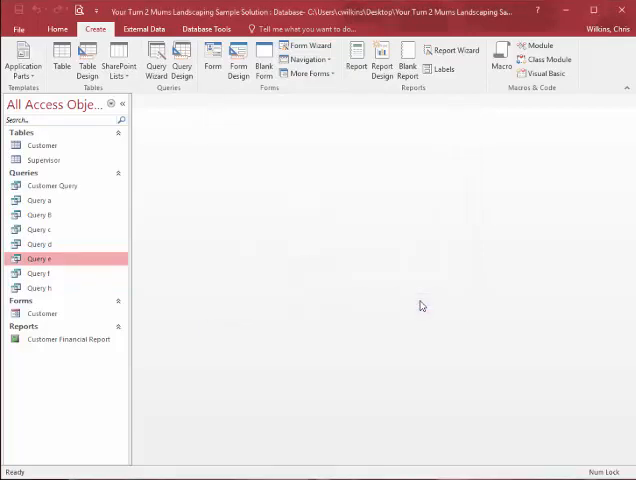
{"action": "mouse_move", "coordinate": [98, 250]}
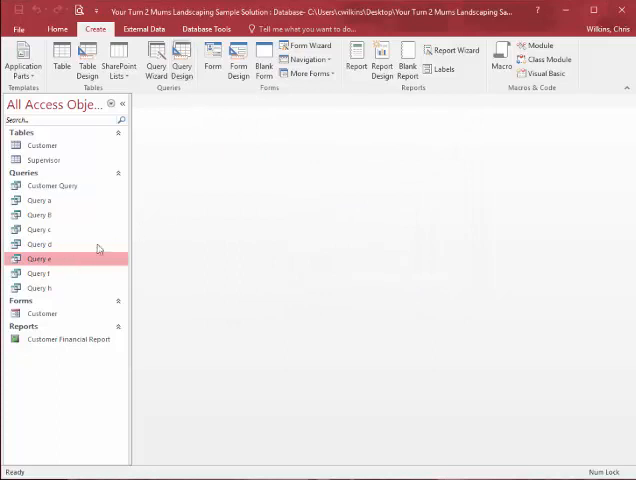
{"action": "mouse_move", "coordinate": [342, 260]}
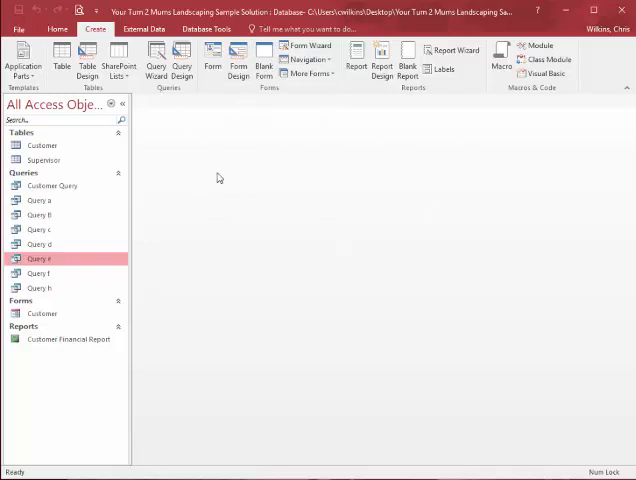
{"action": "mouse_move", "coordinate": [556, 442]}
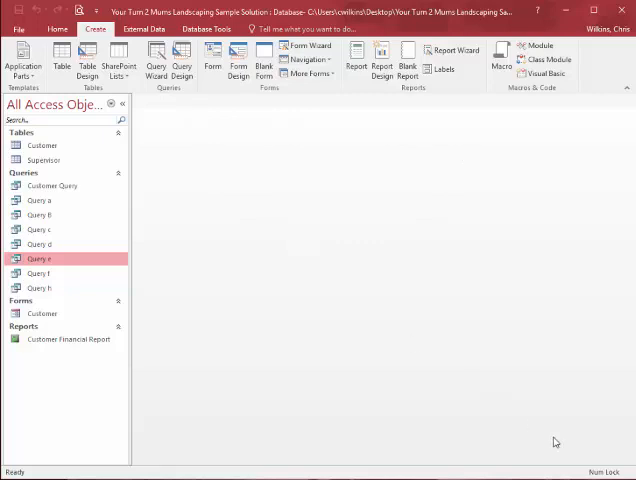